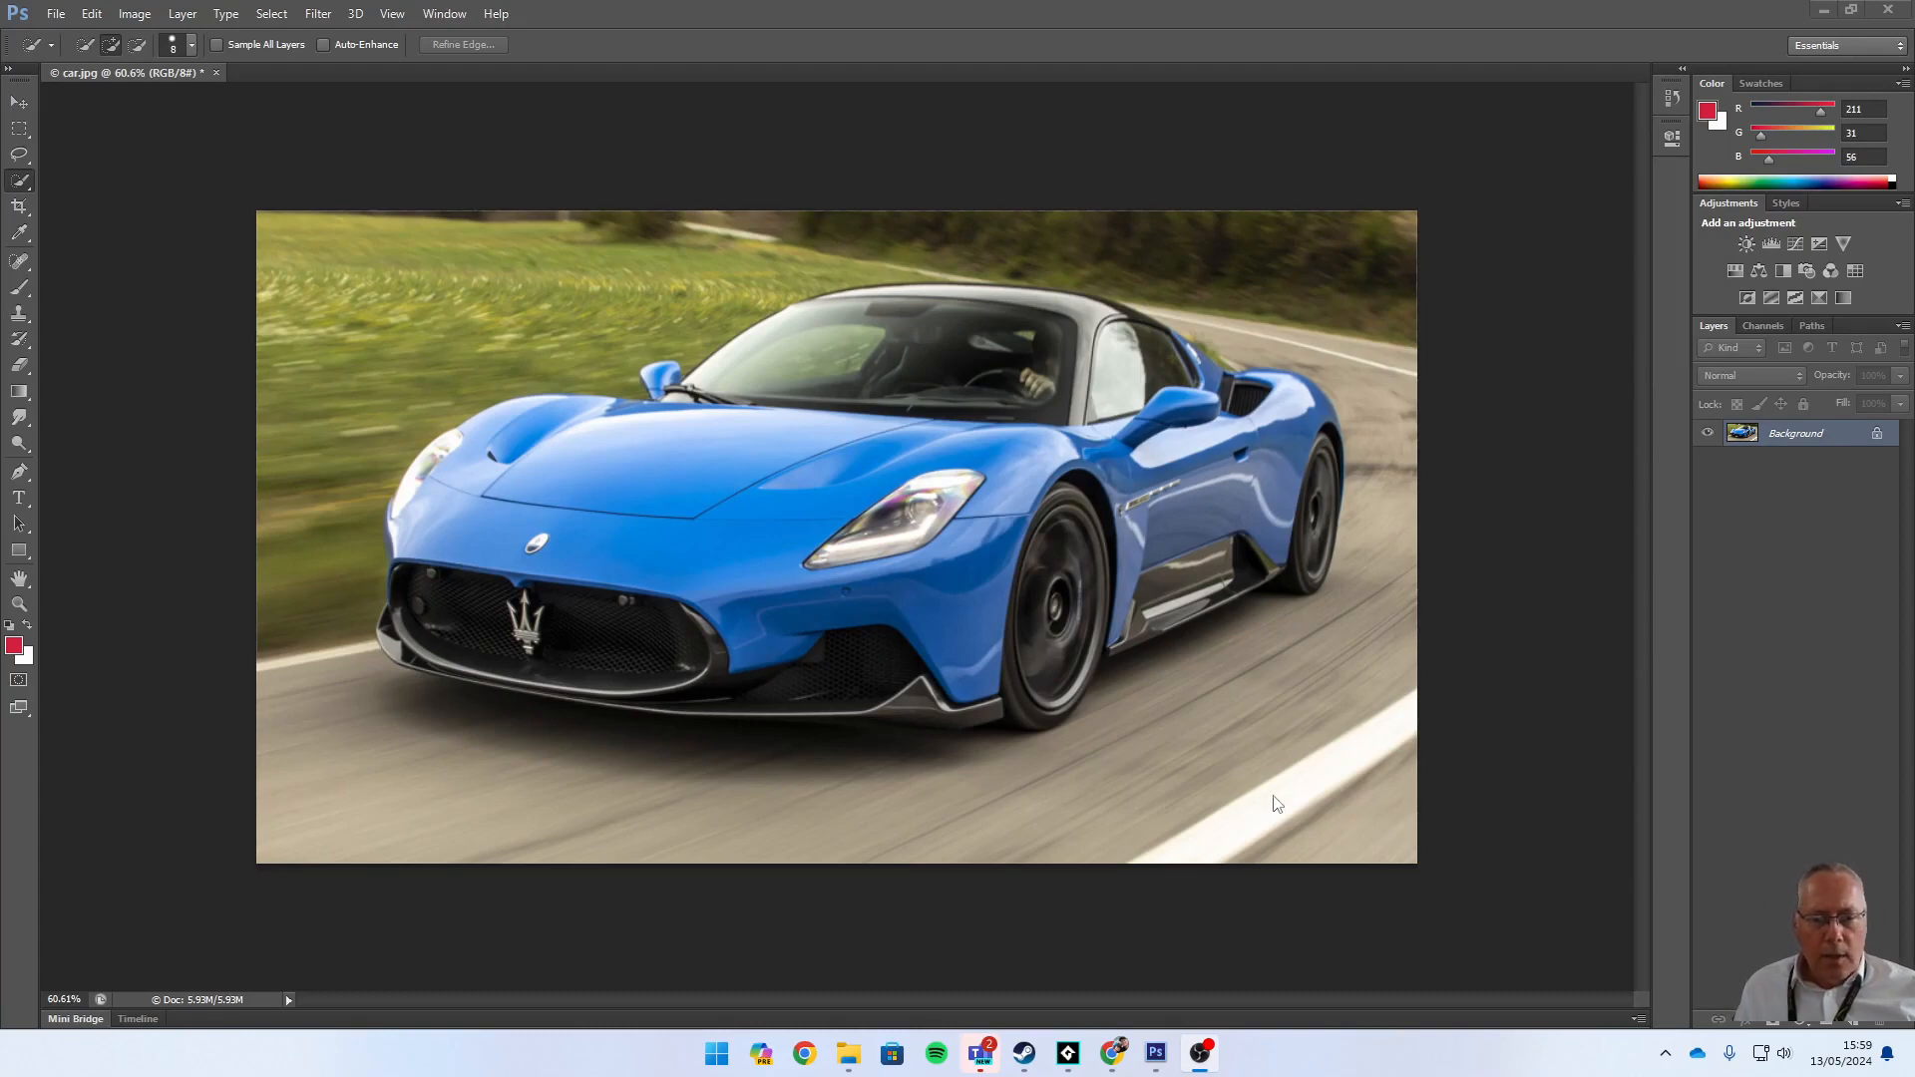
pyautogui.moveTo(1073, 531)
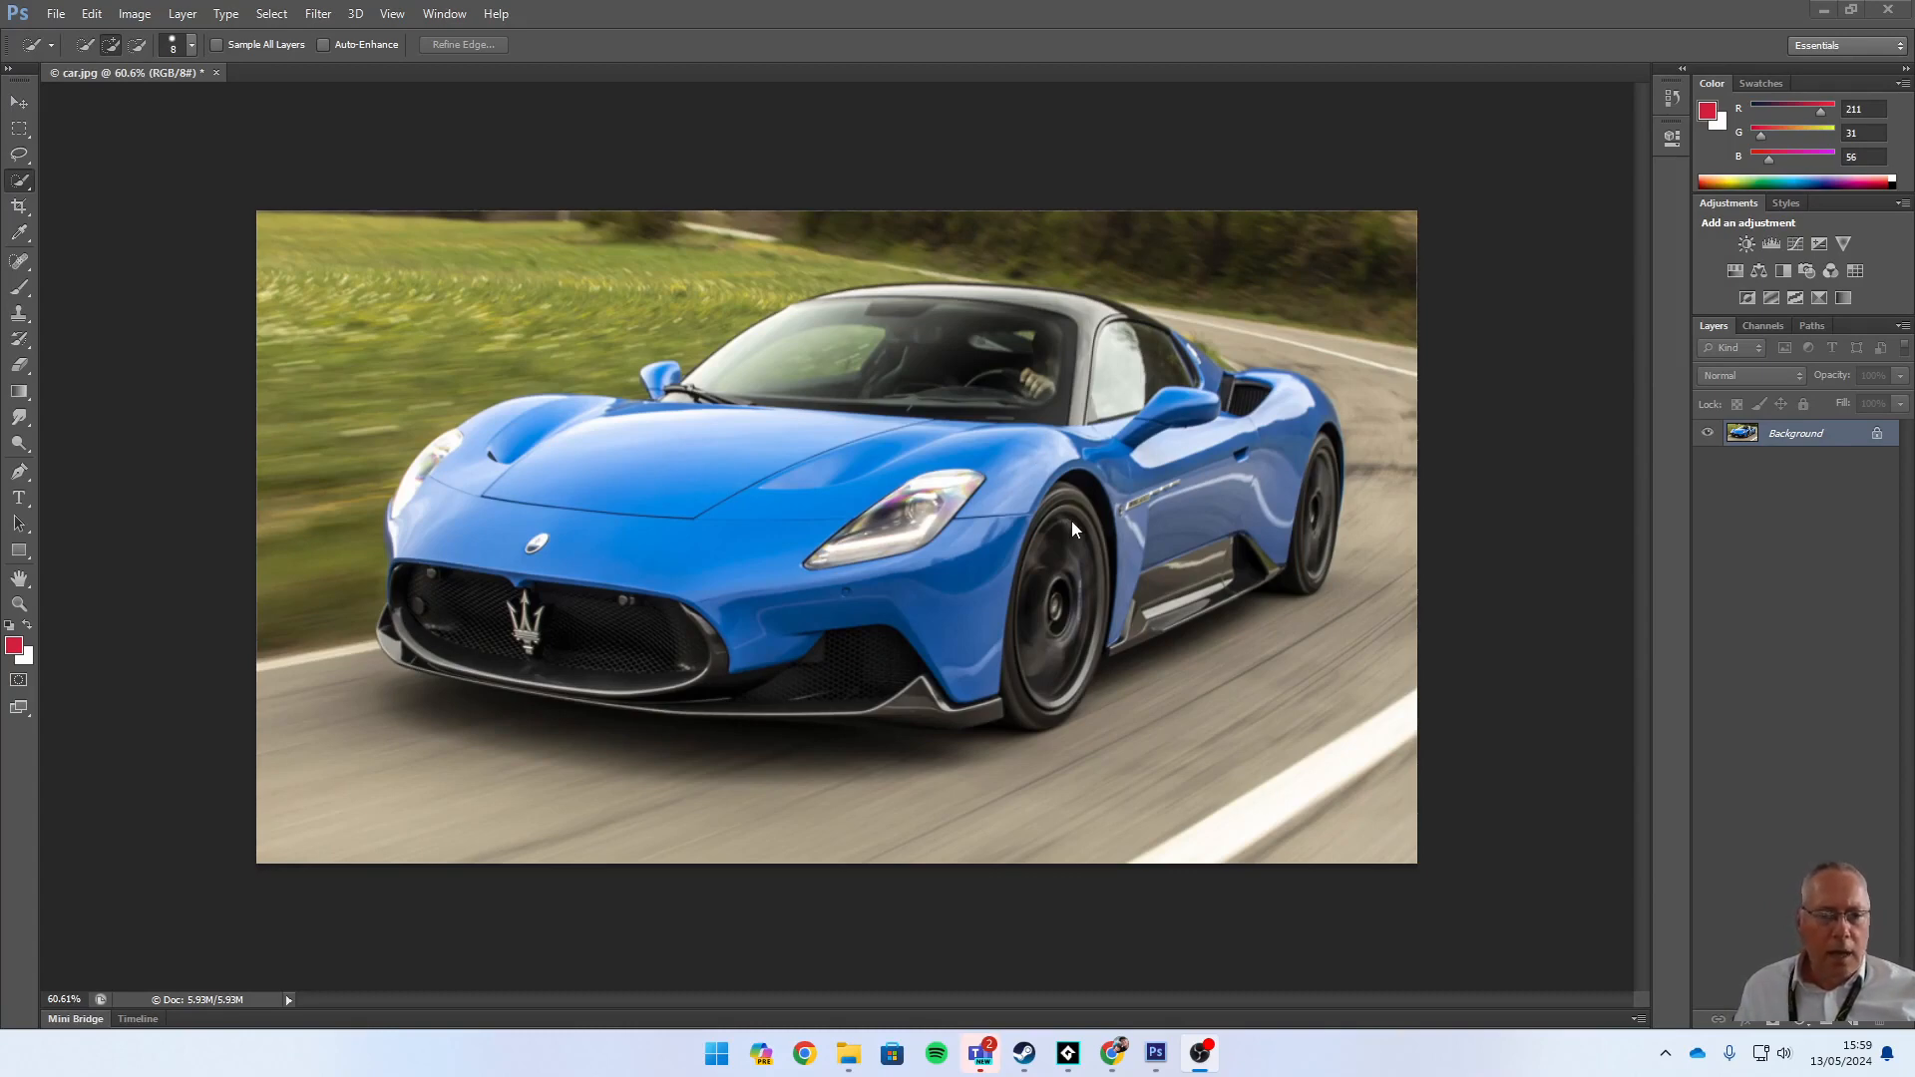
pyautogui.moveTo(876, 433)
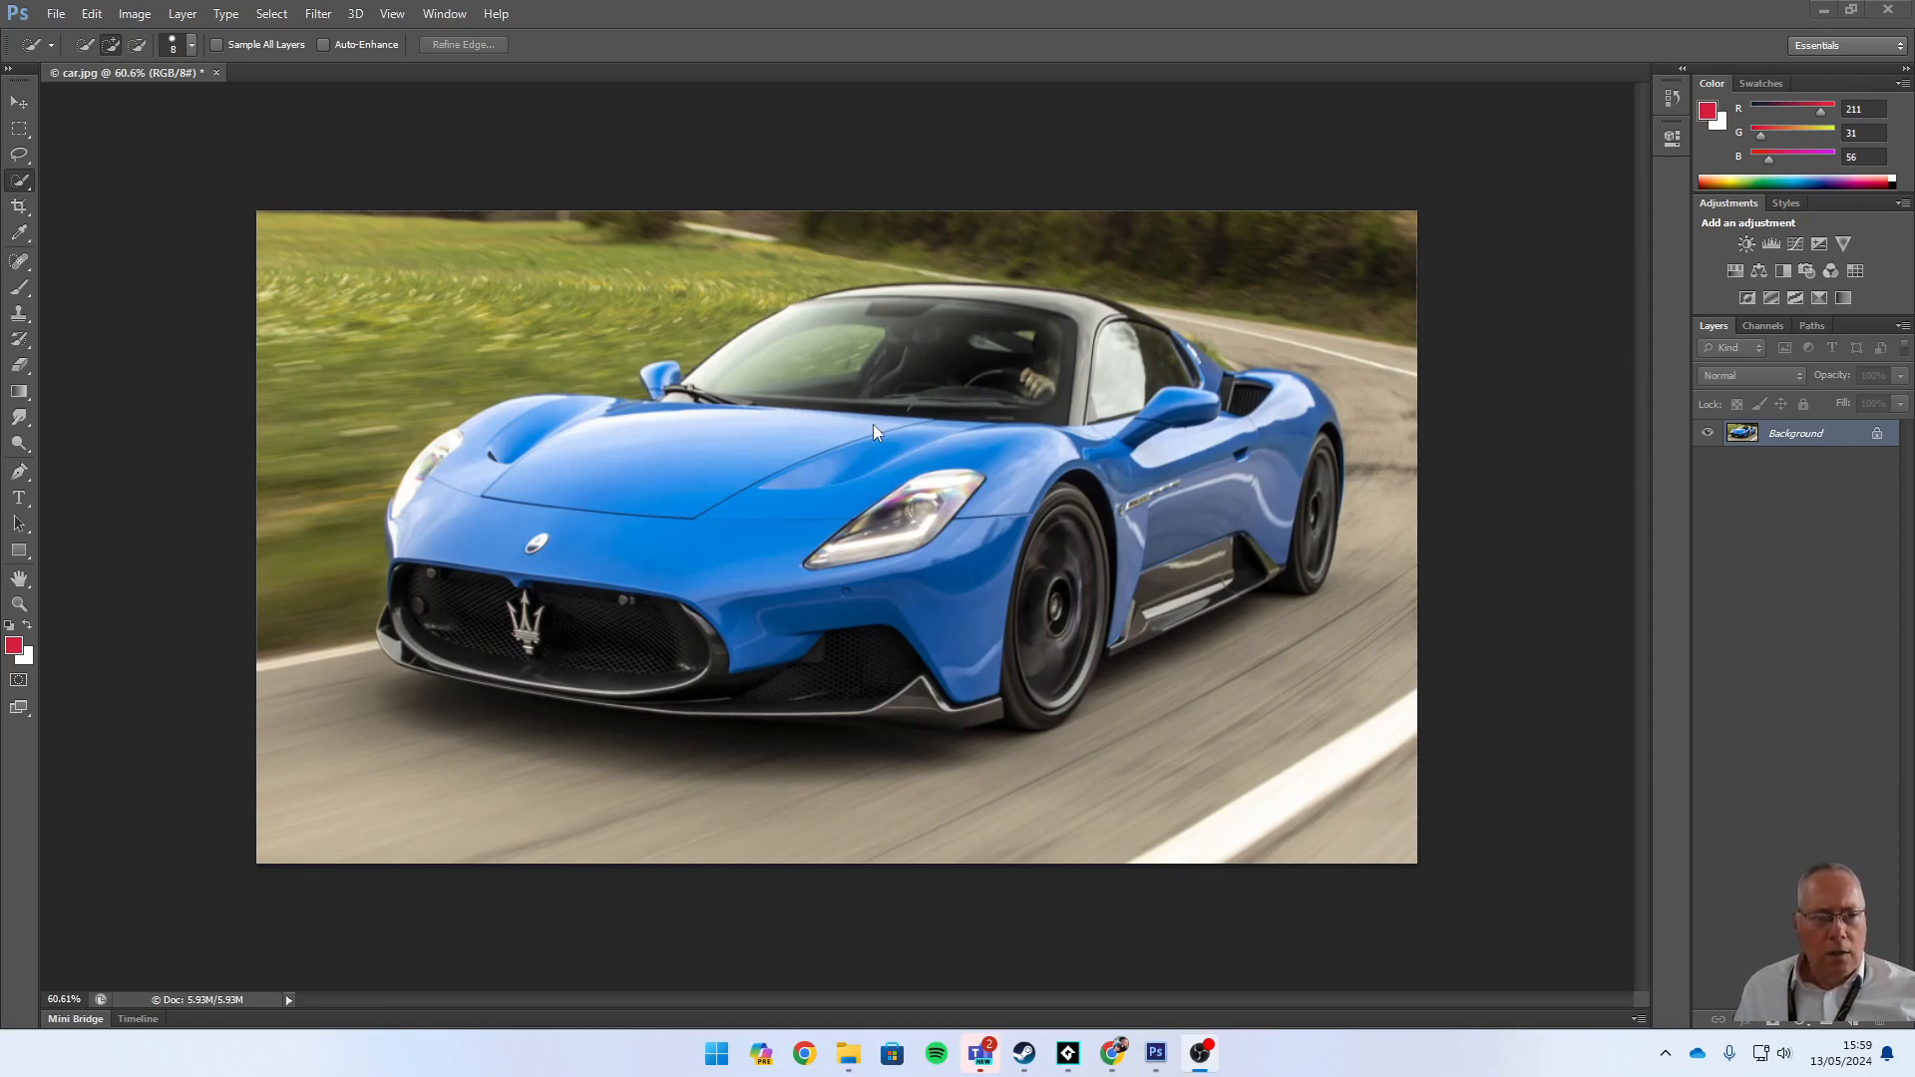
pyautogui.moveTo(1403, 622)
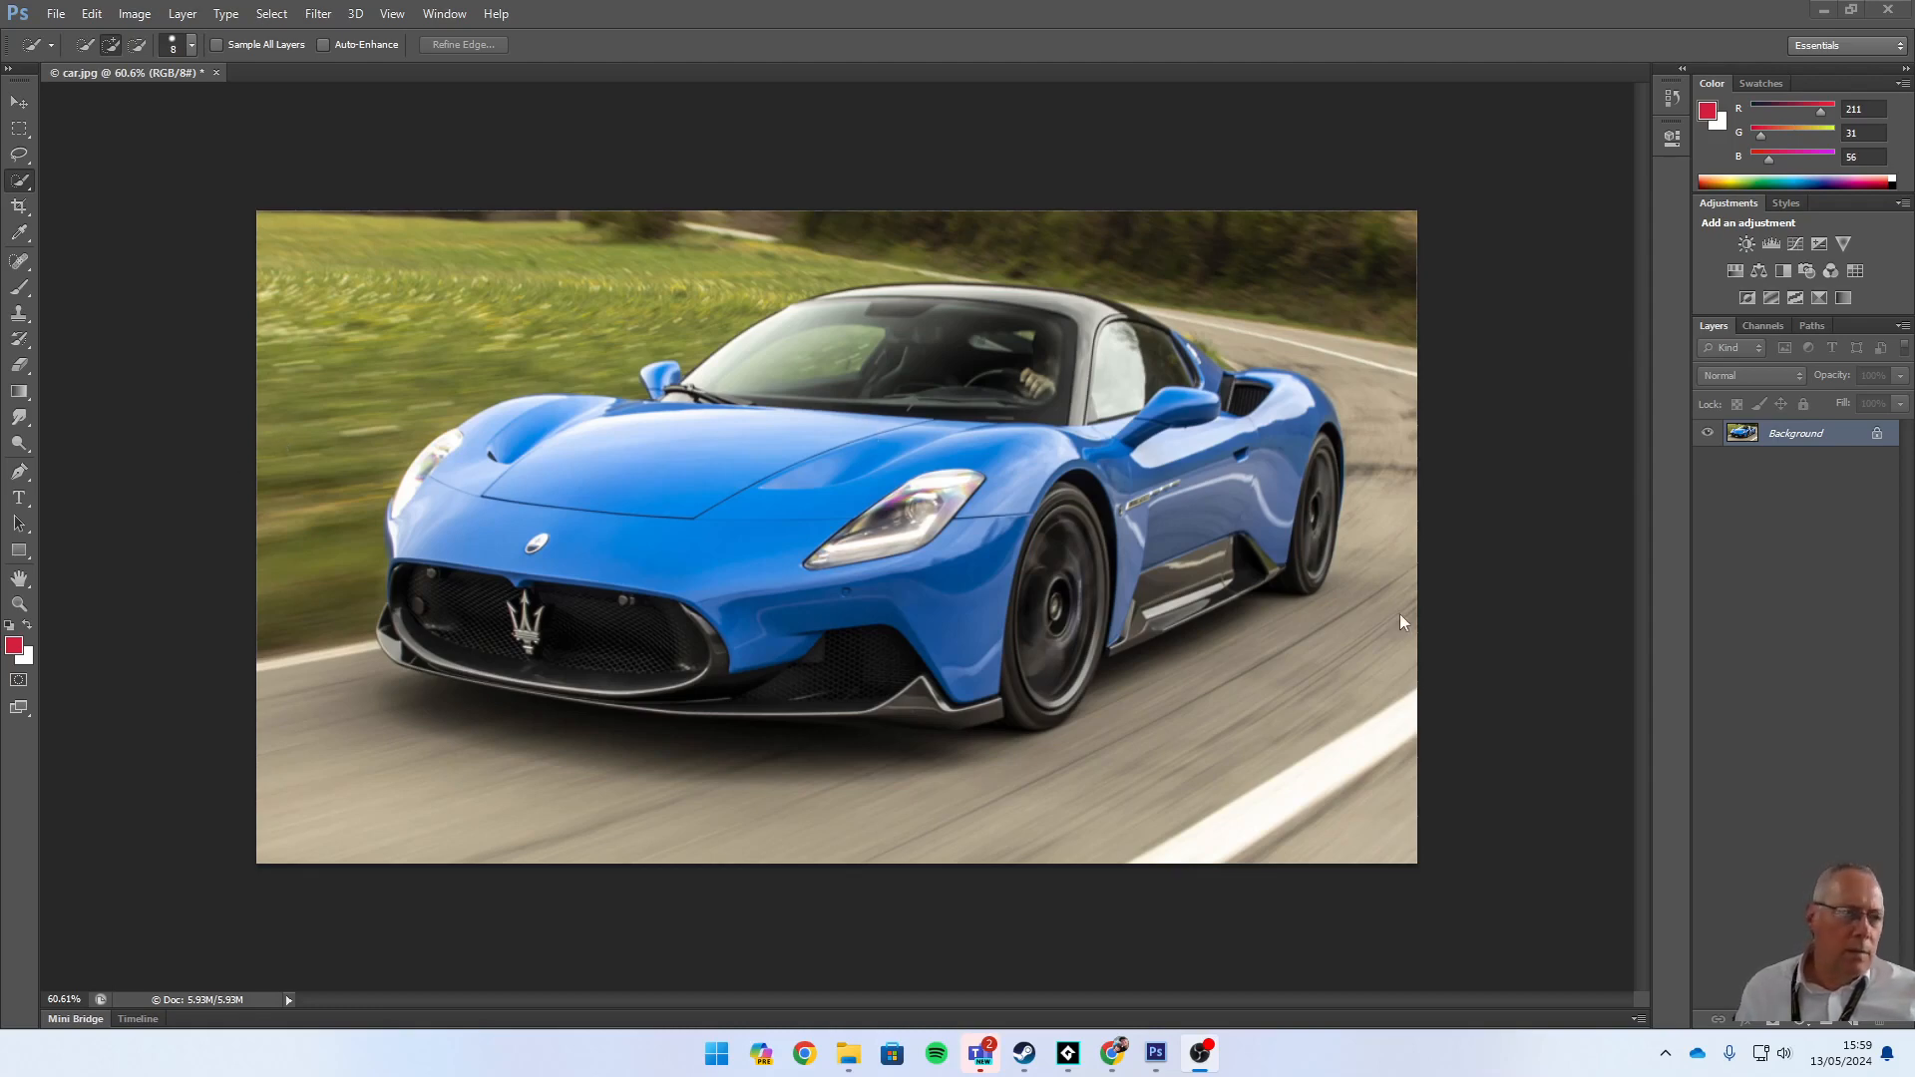
pyautogui.moveTo(30, 193)
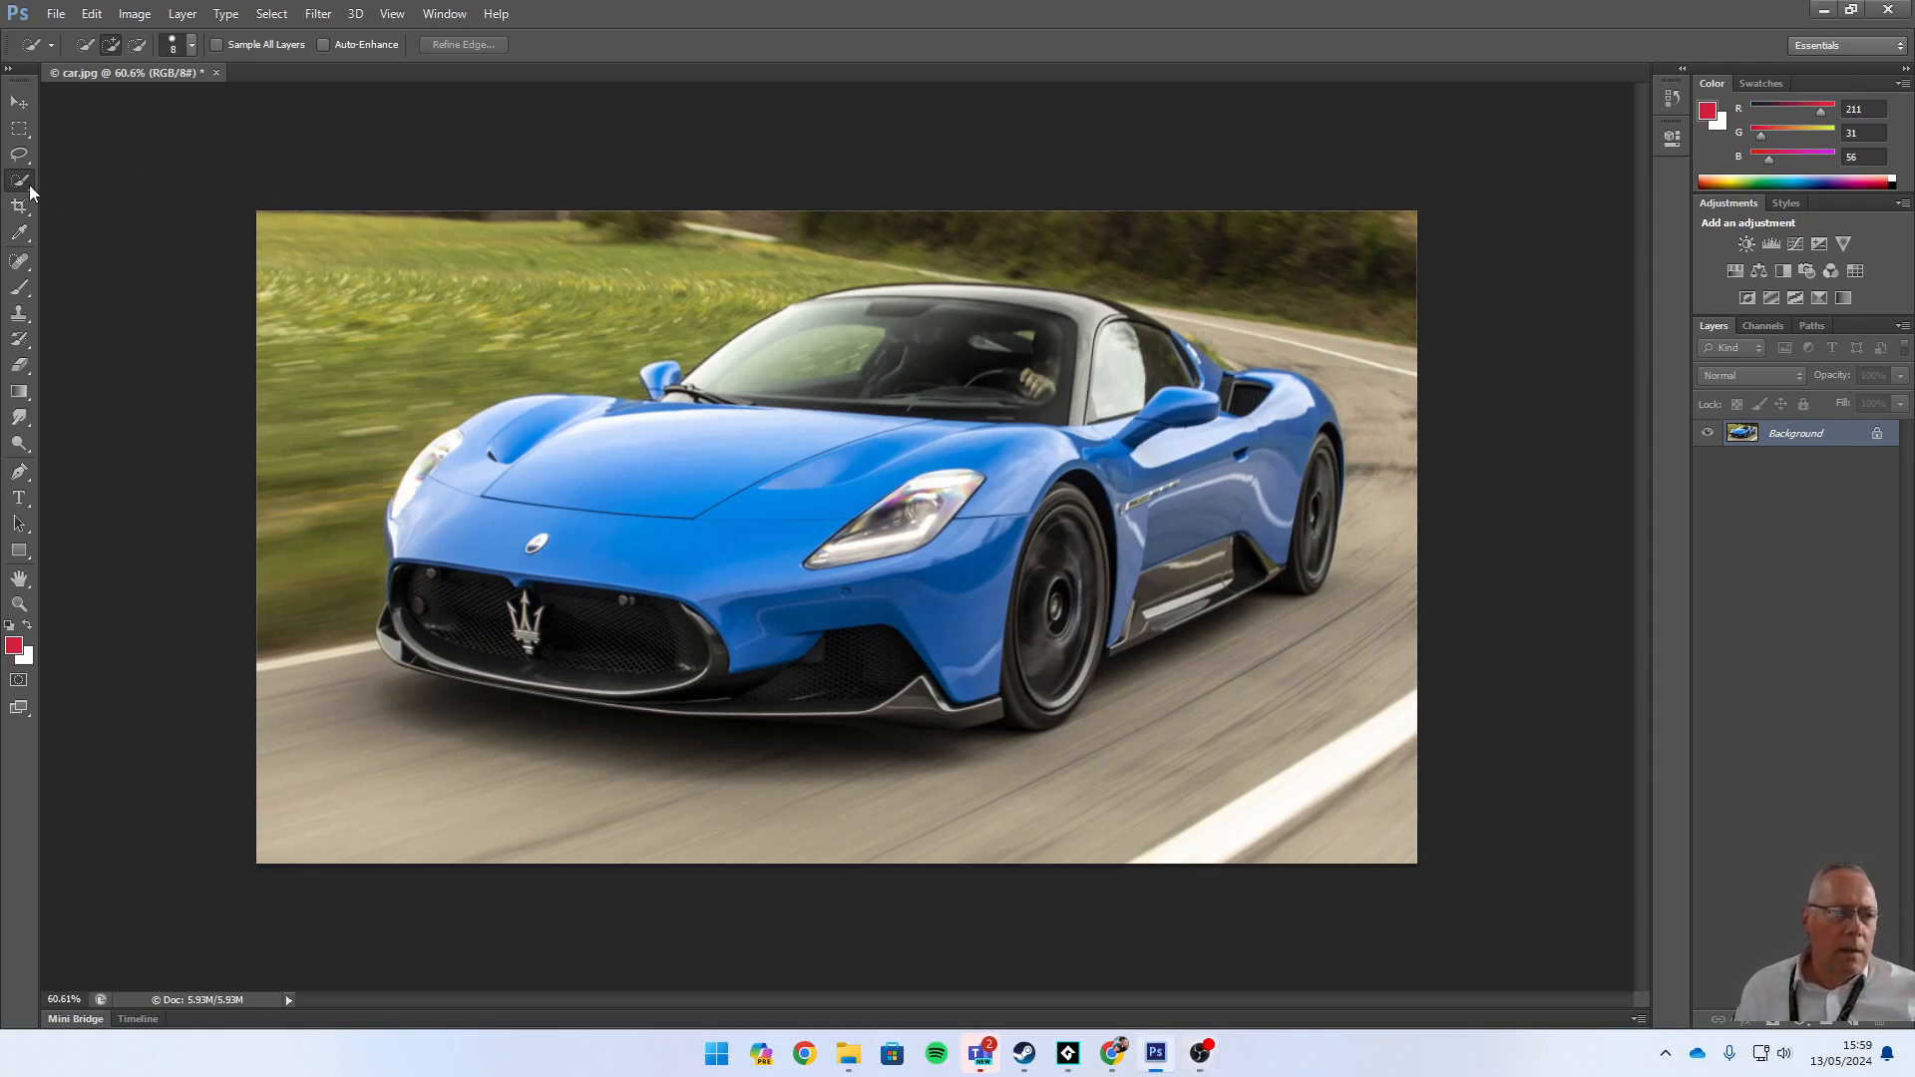
# - Switch to the Quick Selection Tool and show its brush Size, Hardness and Spacing settings
pyautogui.click(20, 179)
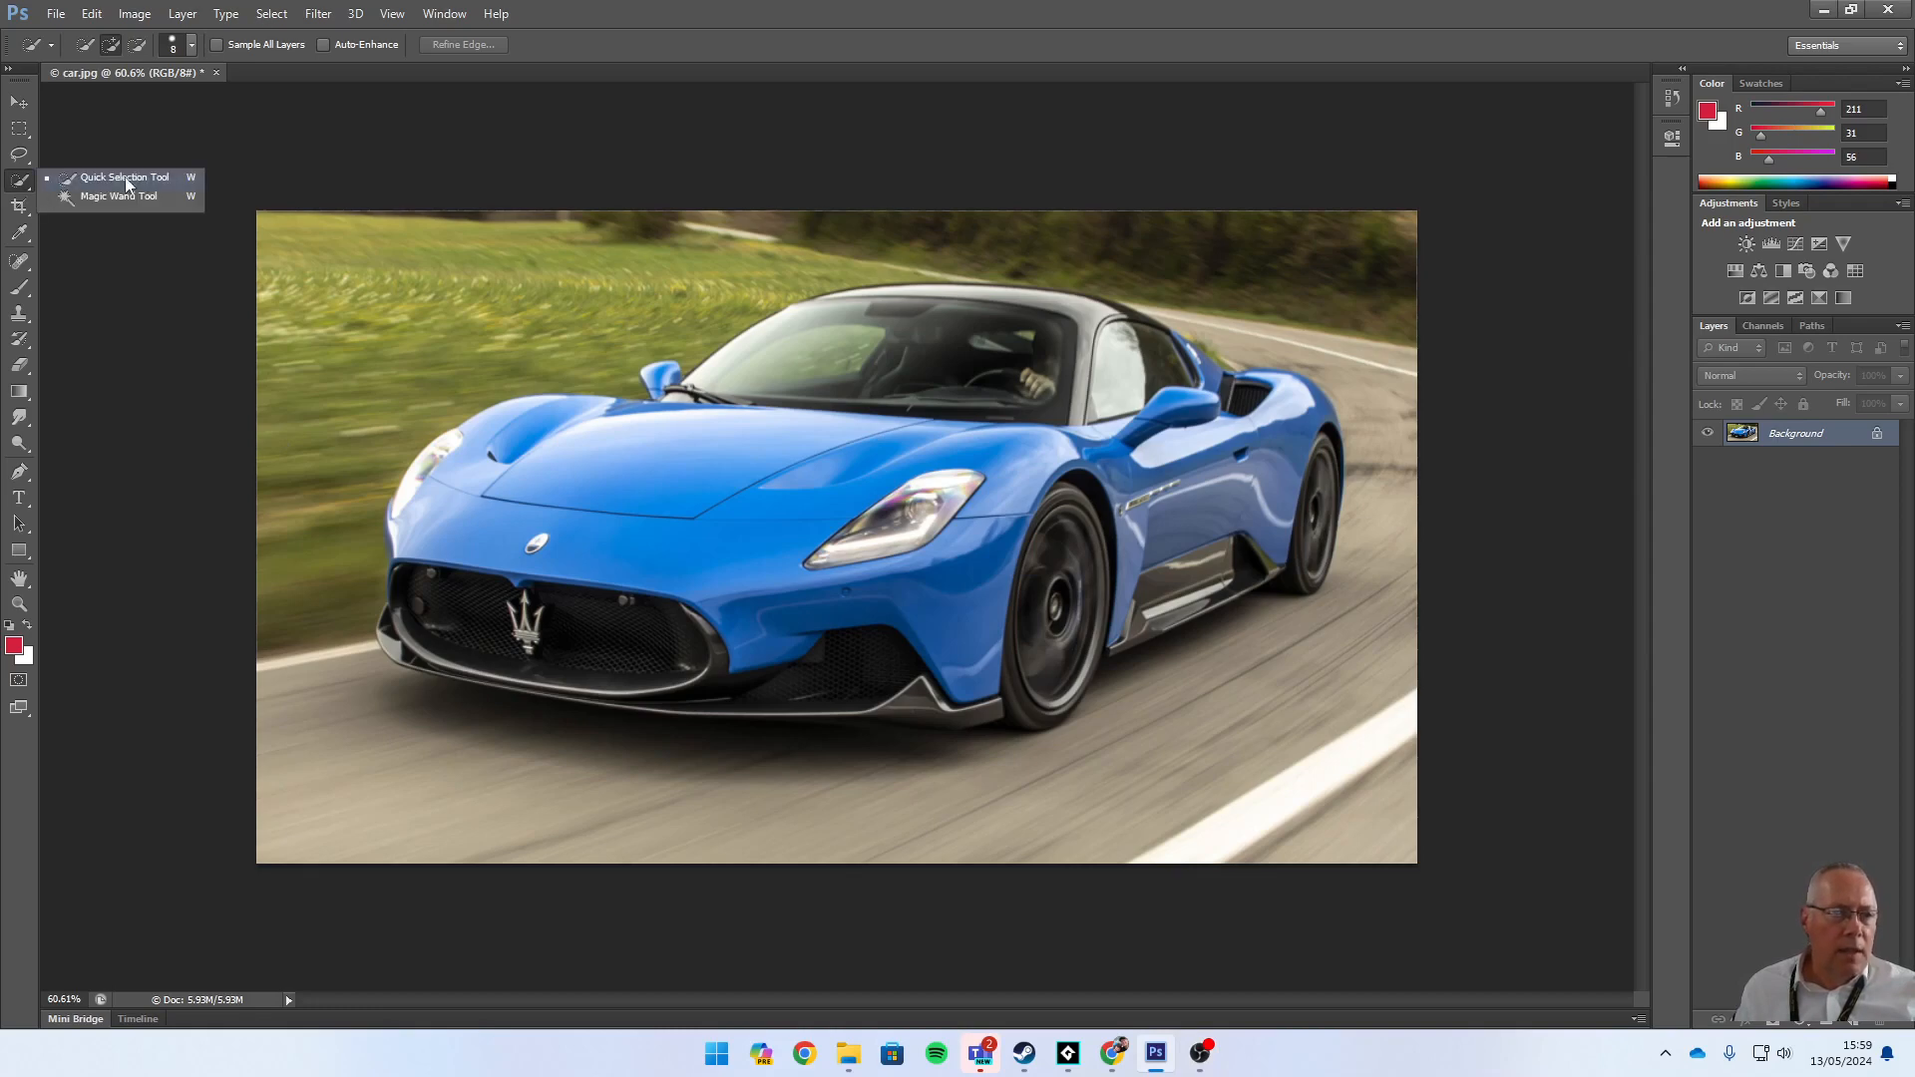
pyautogui.moveTo(118, 198)
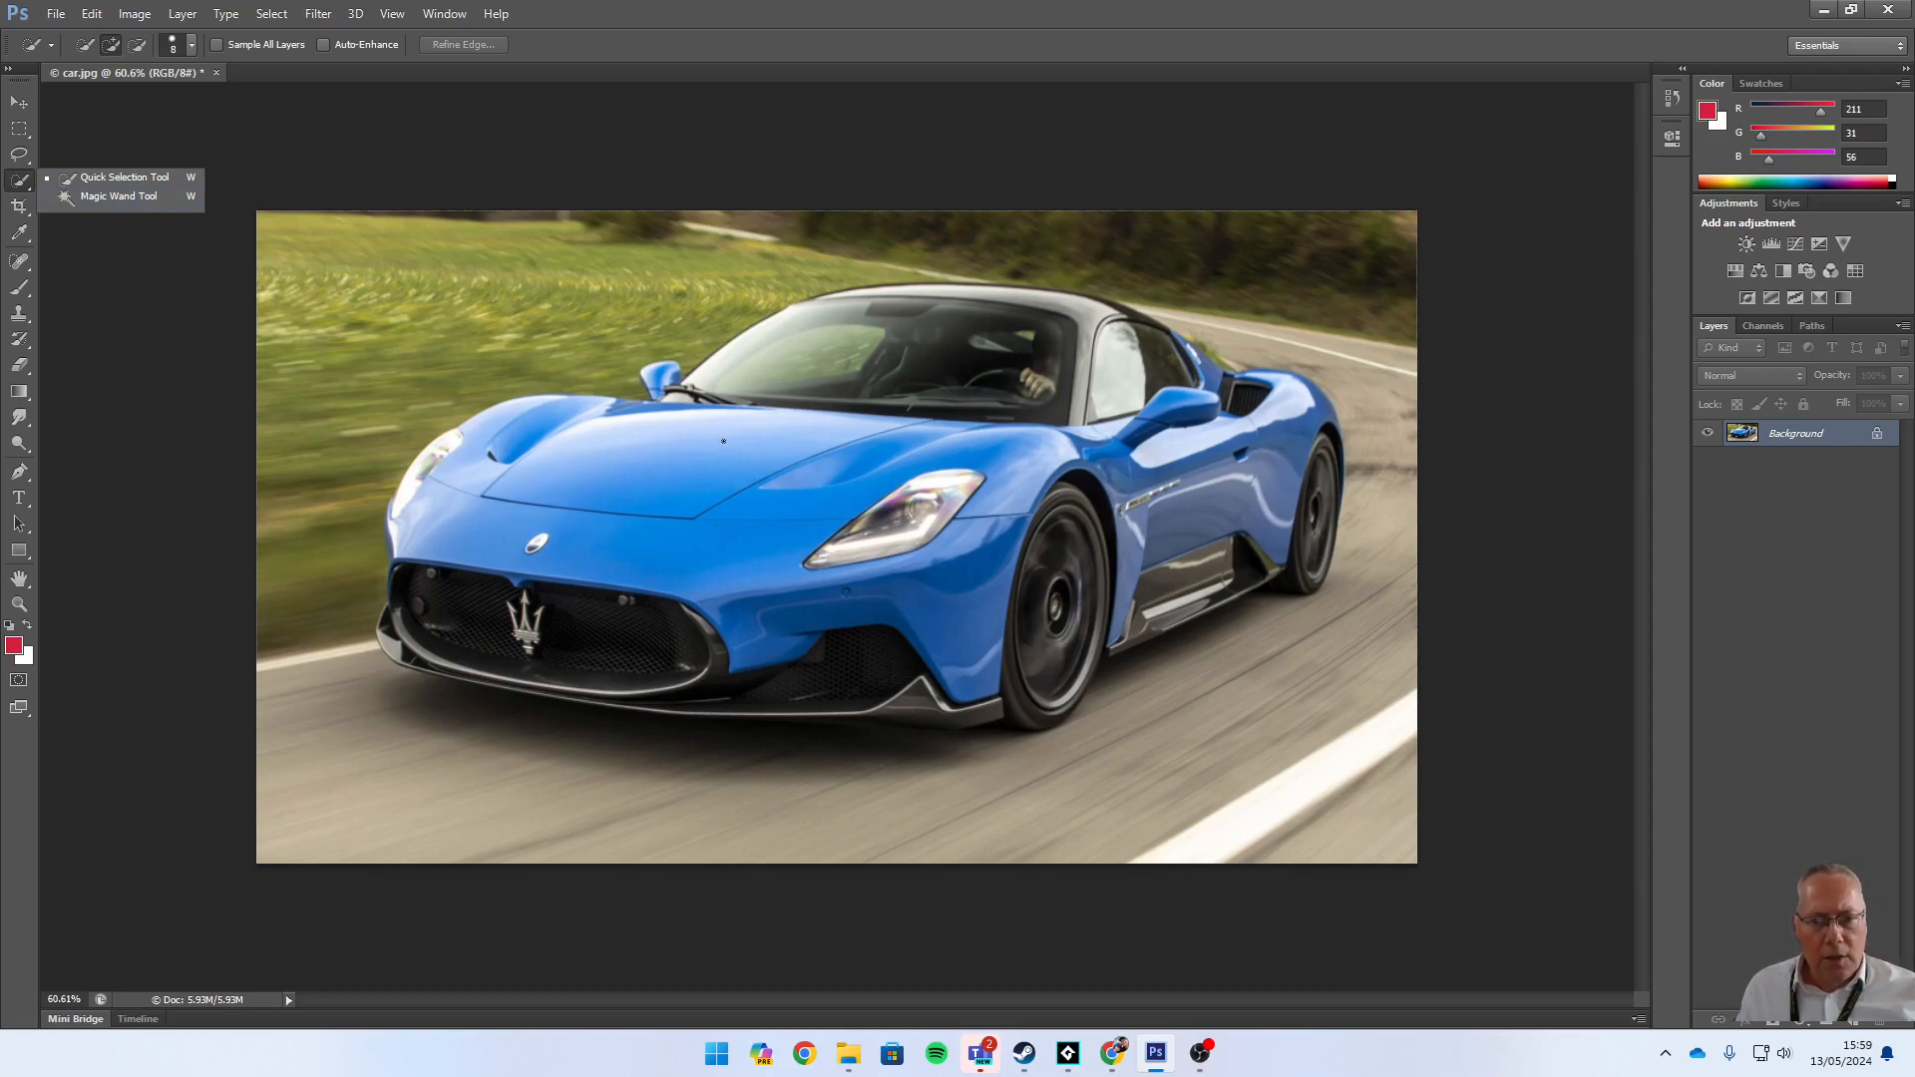
pyautogui.moveTo(748, 439)
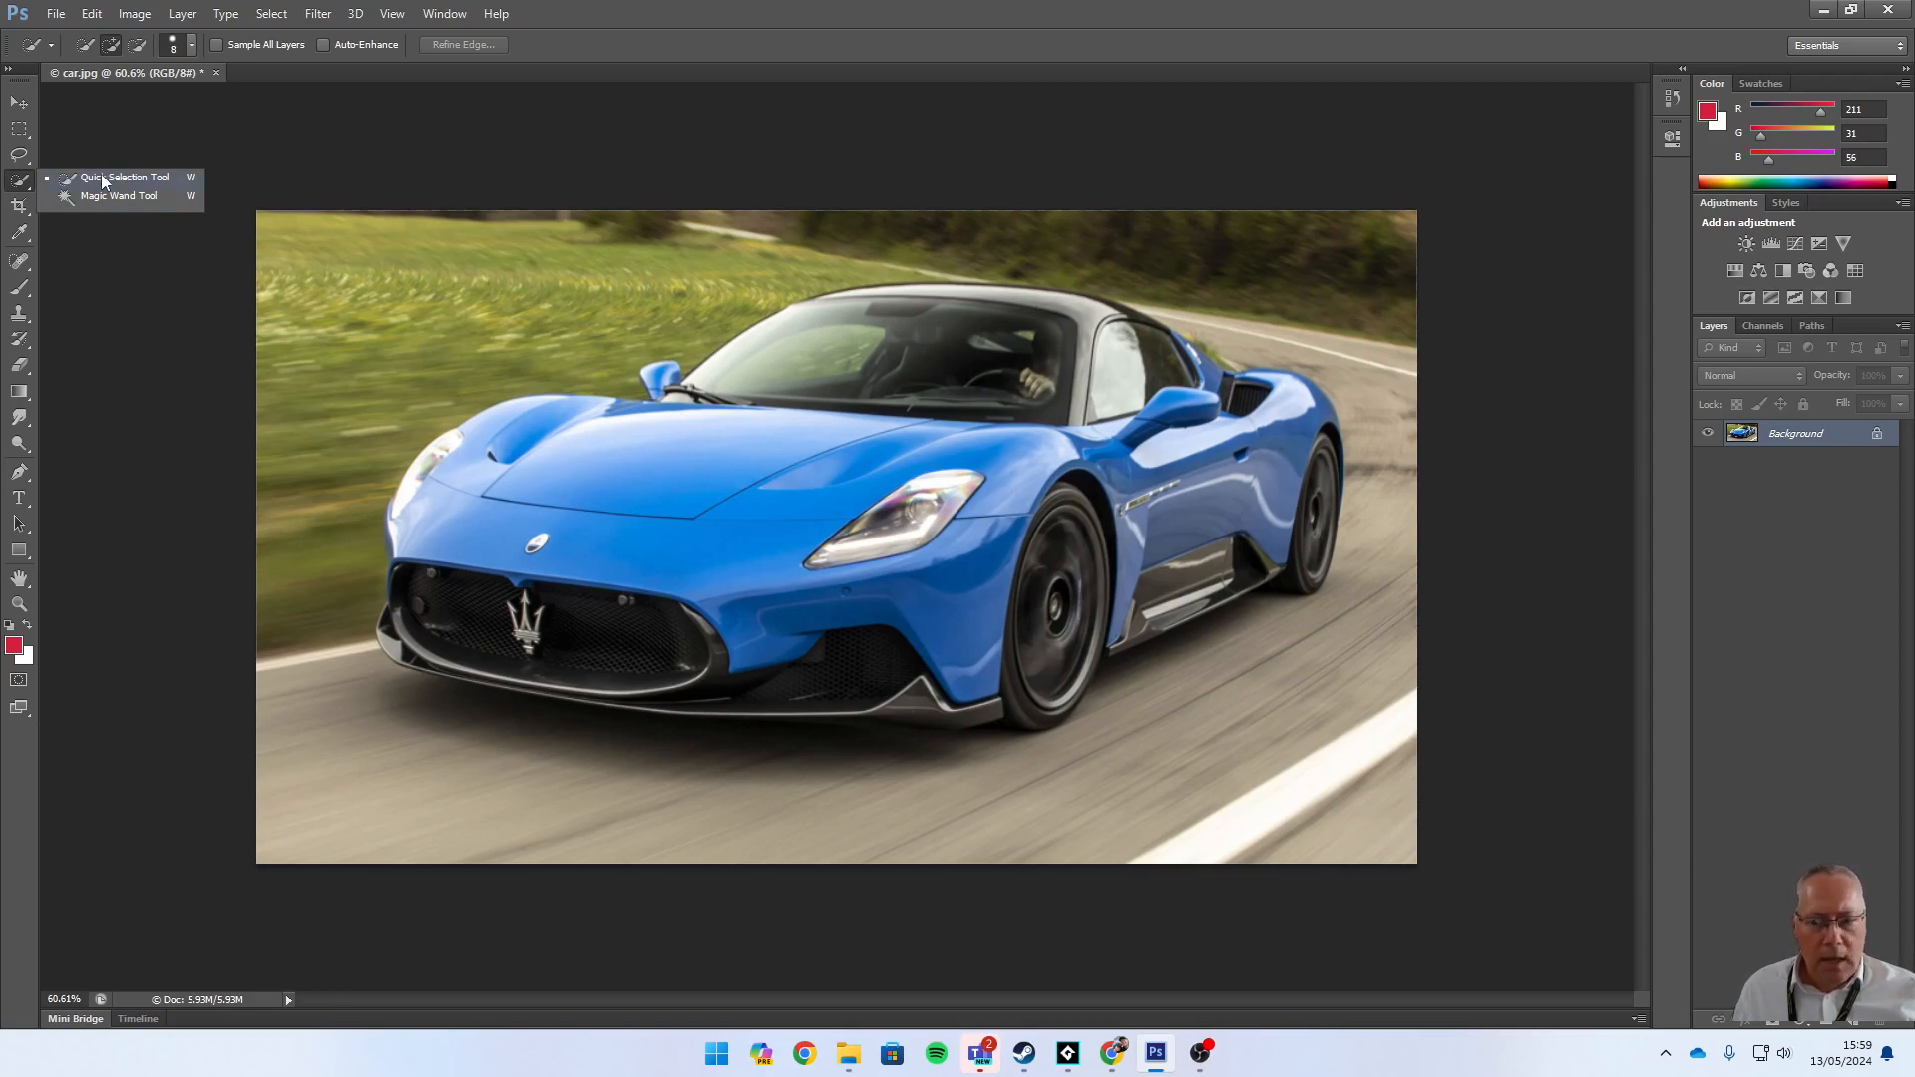
pyautogui.click(112, 46)
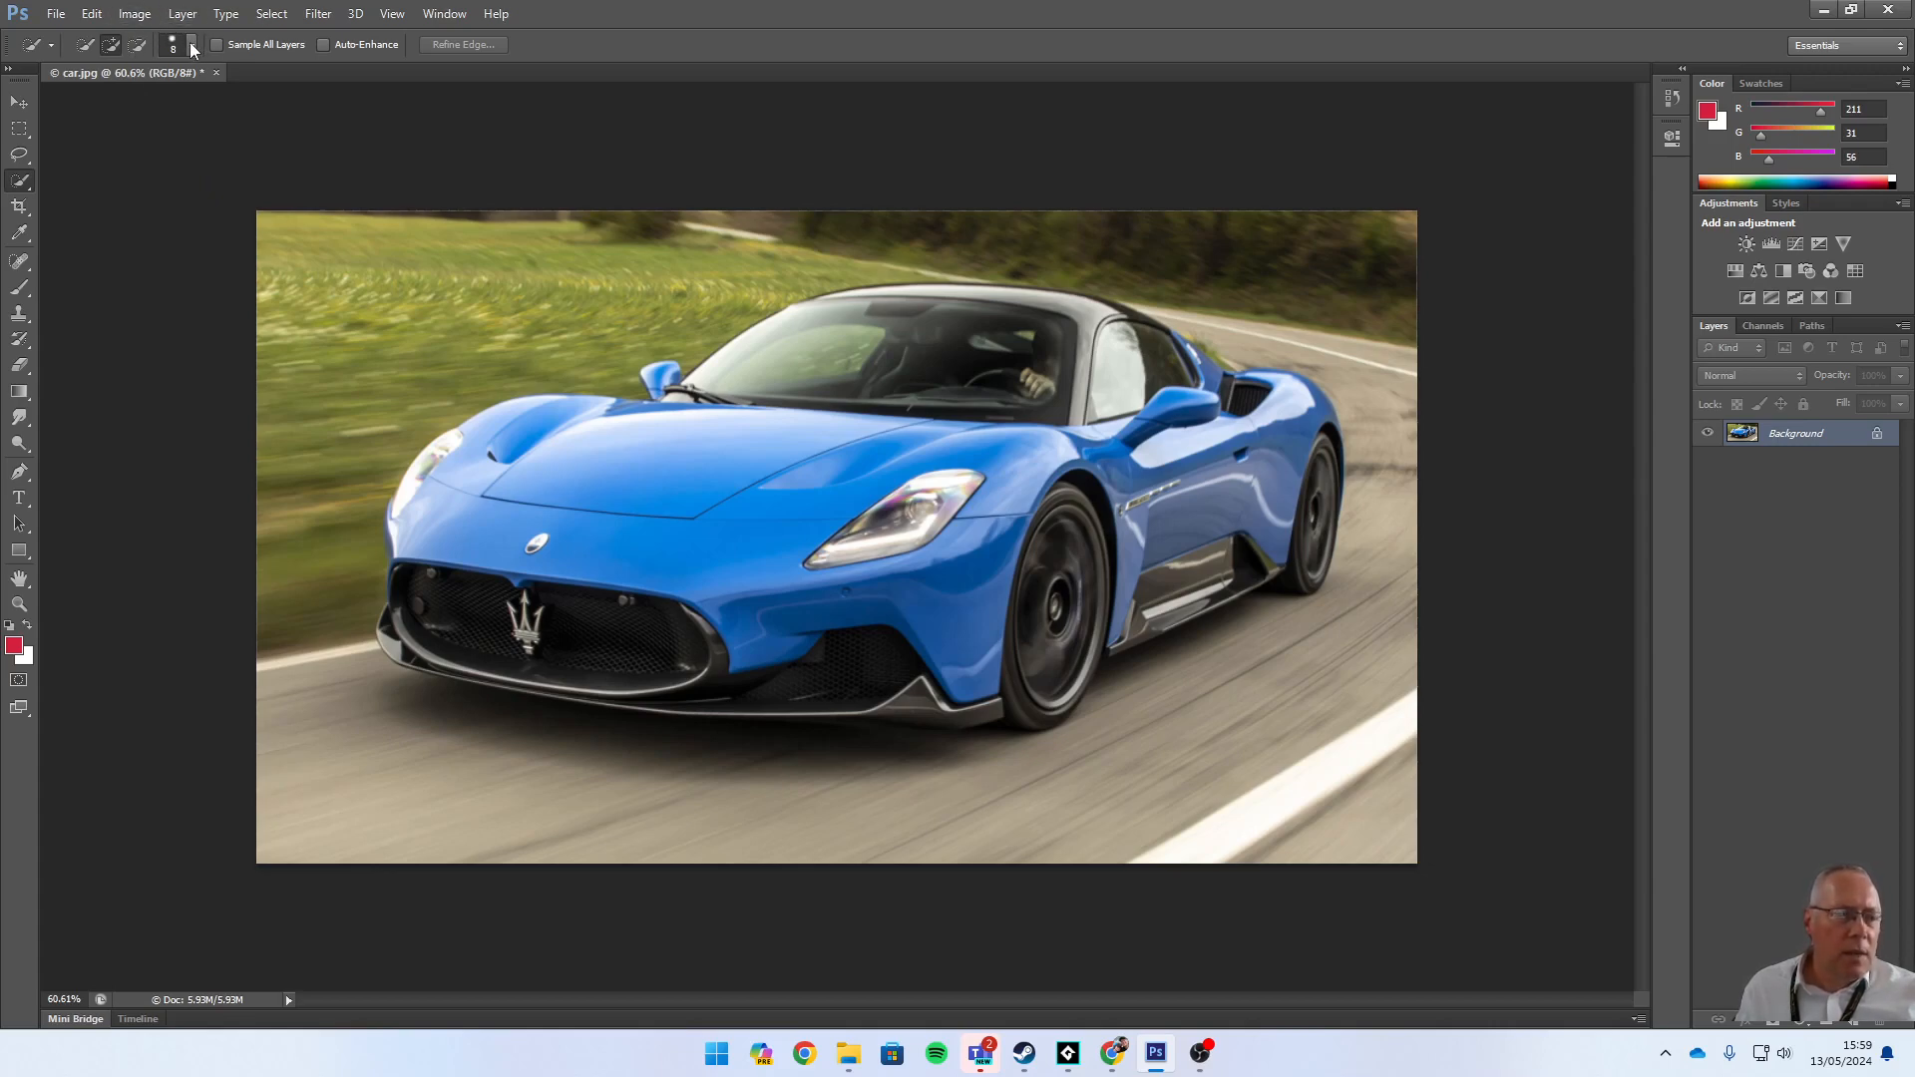
pyautogui.click(189, 46)
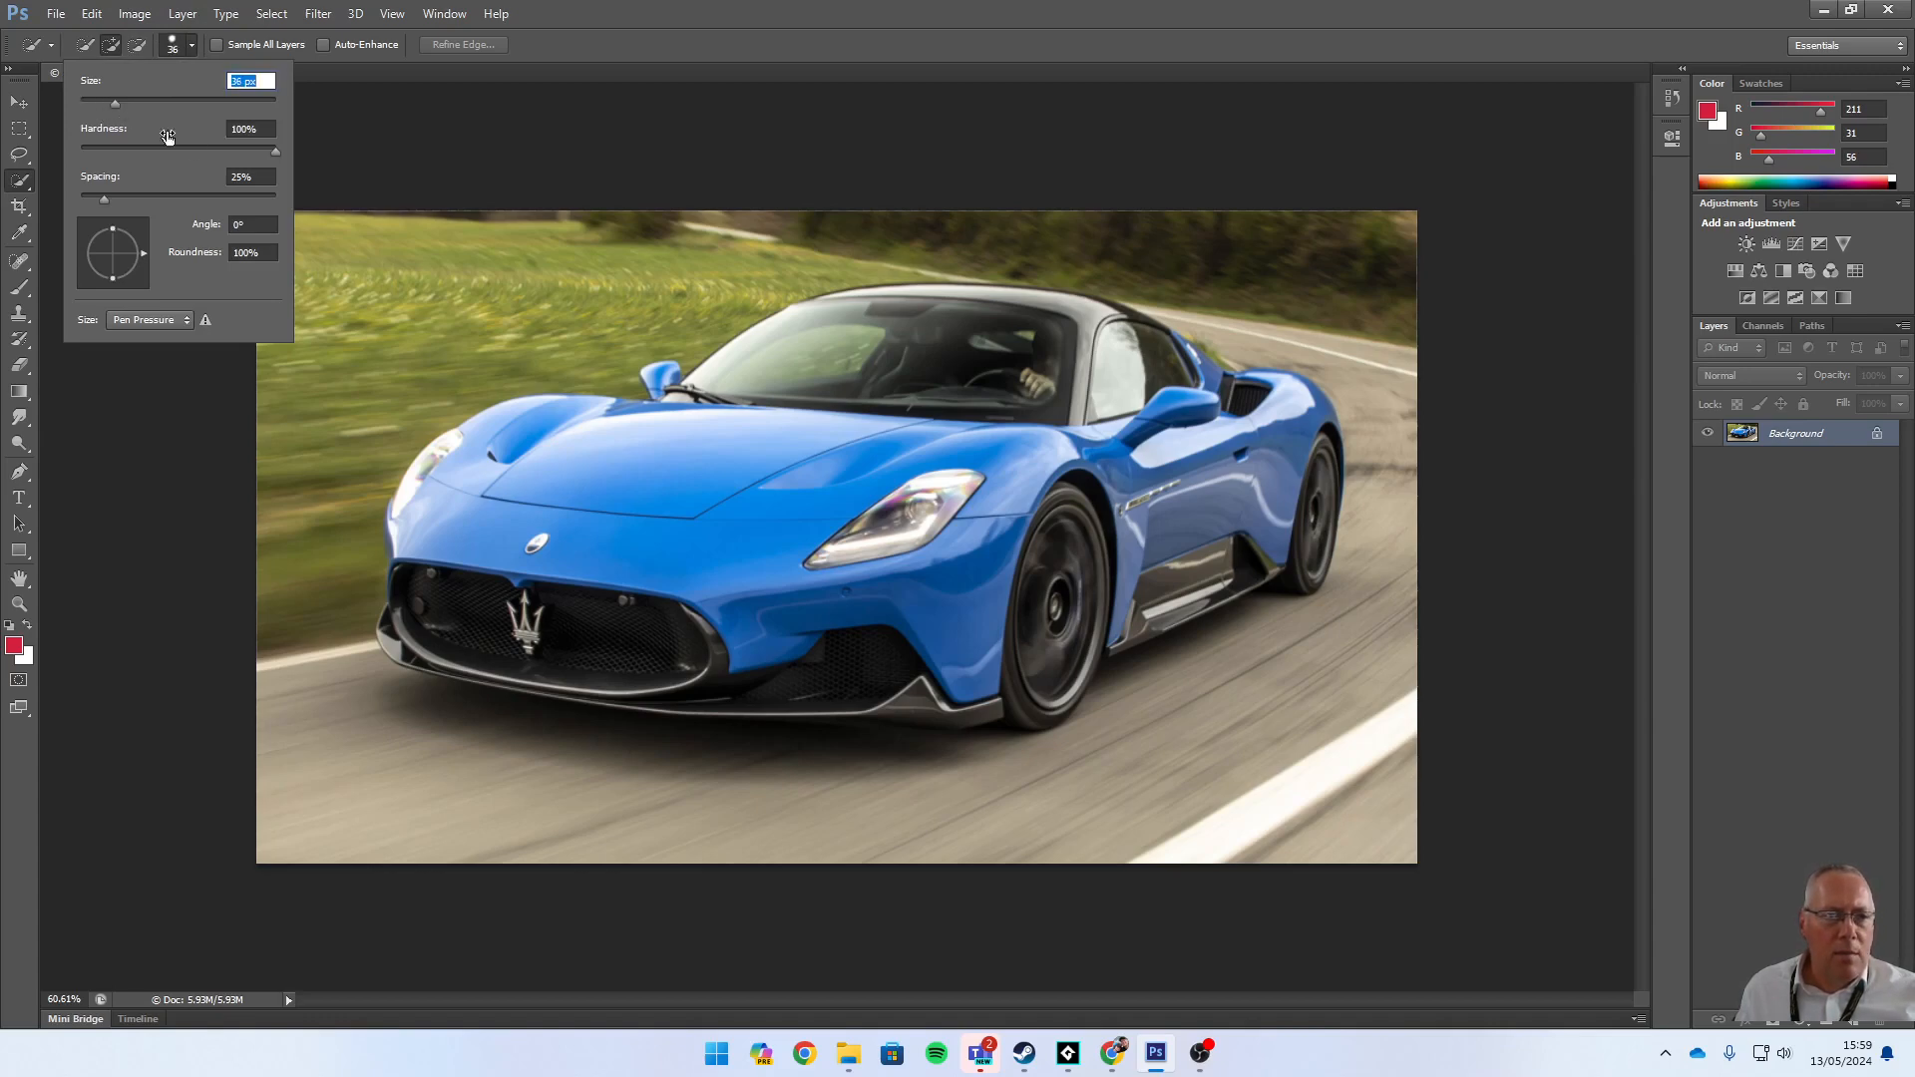
pyautogui.moveTo(649, 477)
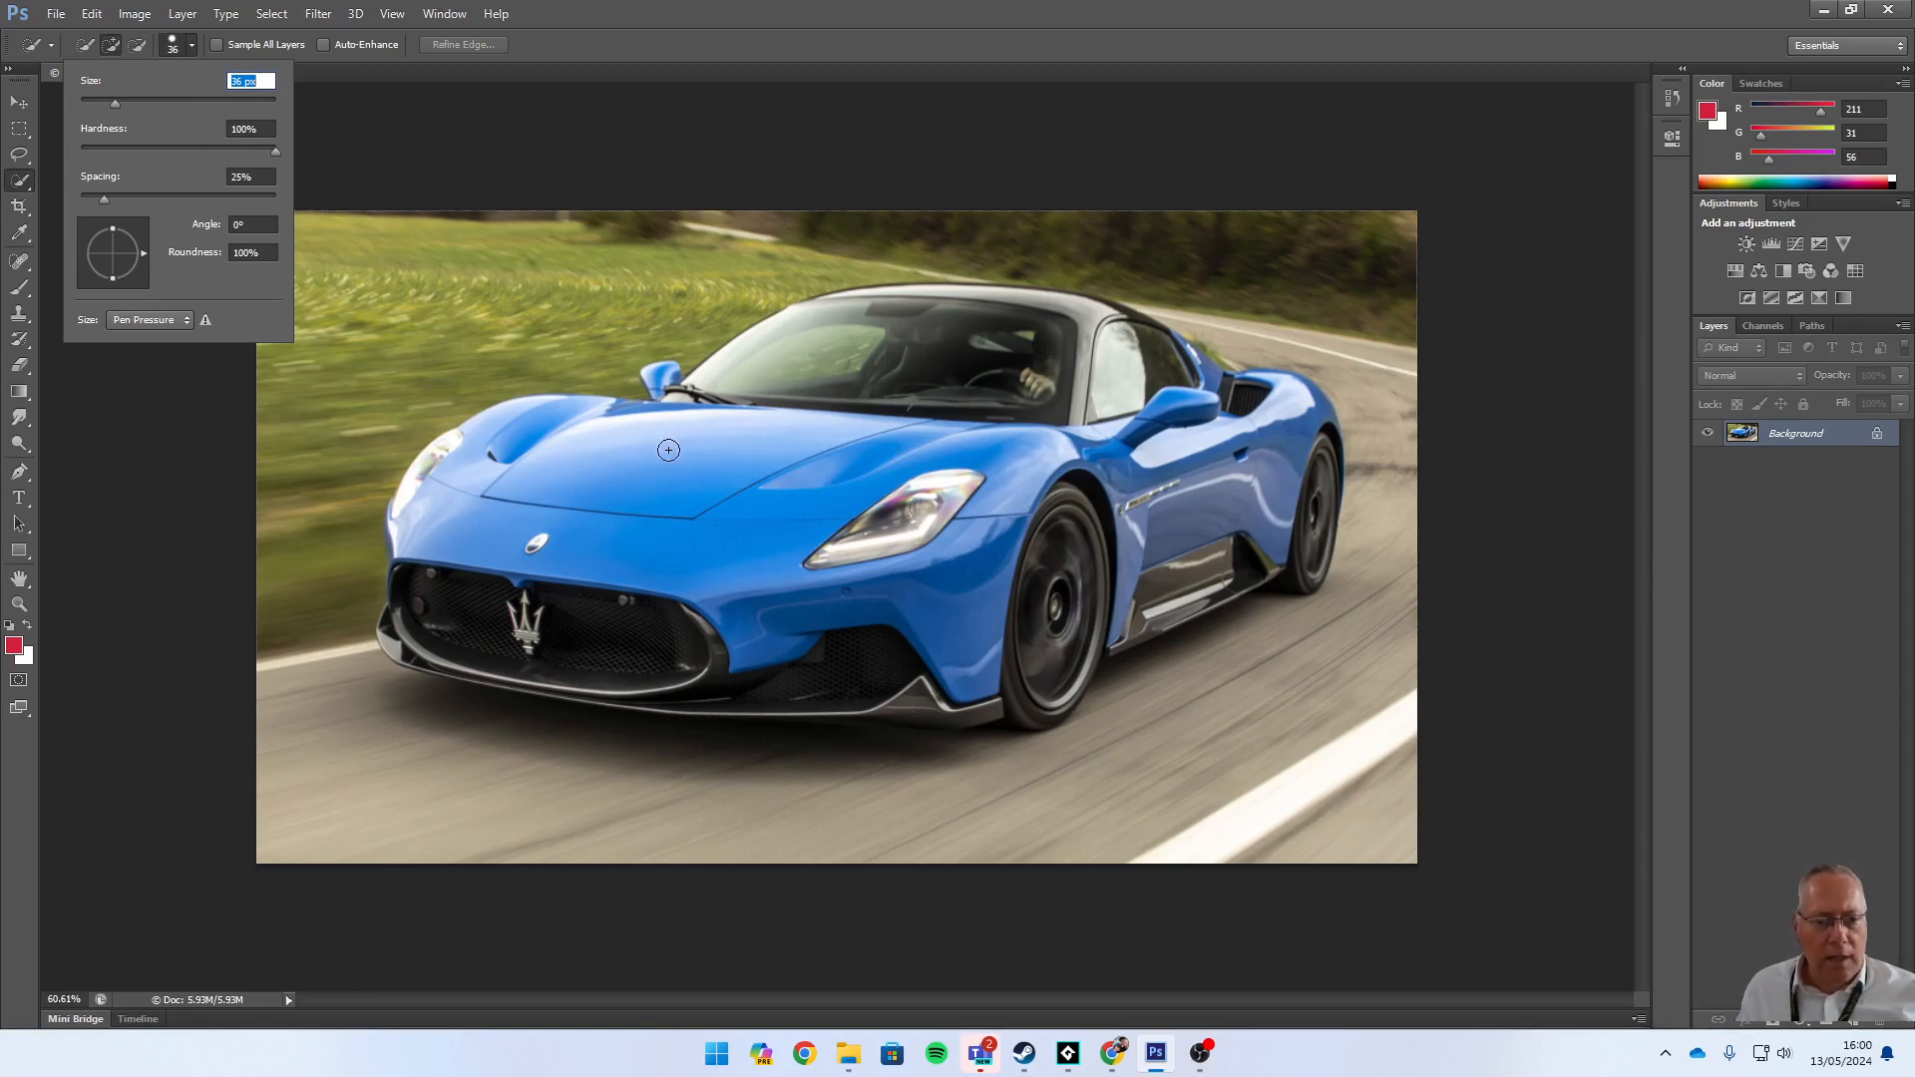
pyautogui.moveTo(667, 449)
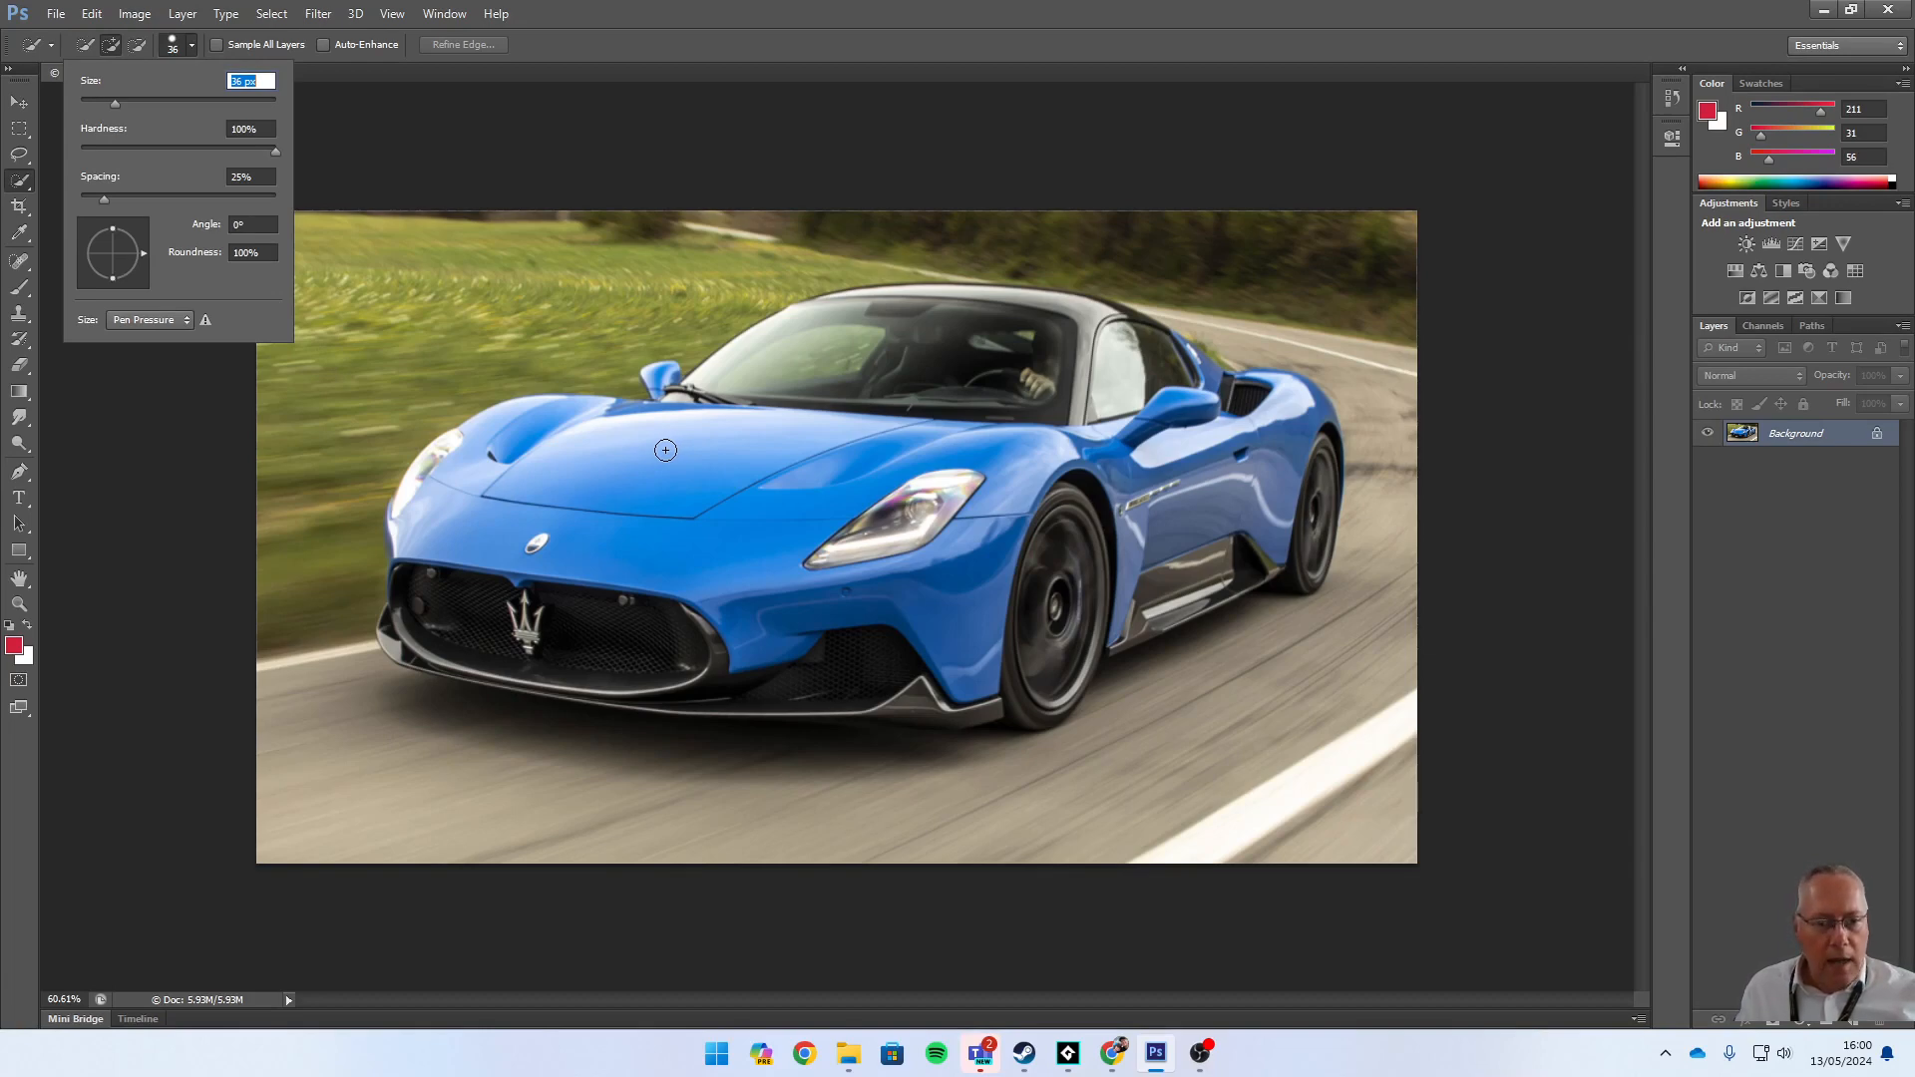
# - Paint a quick selection over the car's blue bonnet and front bumper
pyautogui.moveTo(666, 449); pyautogui.dragTo(742, 514)
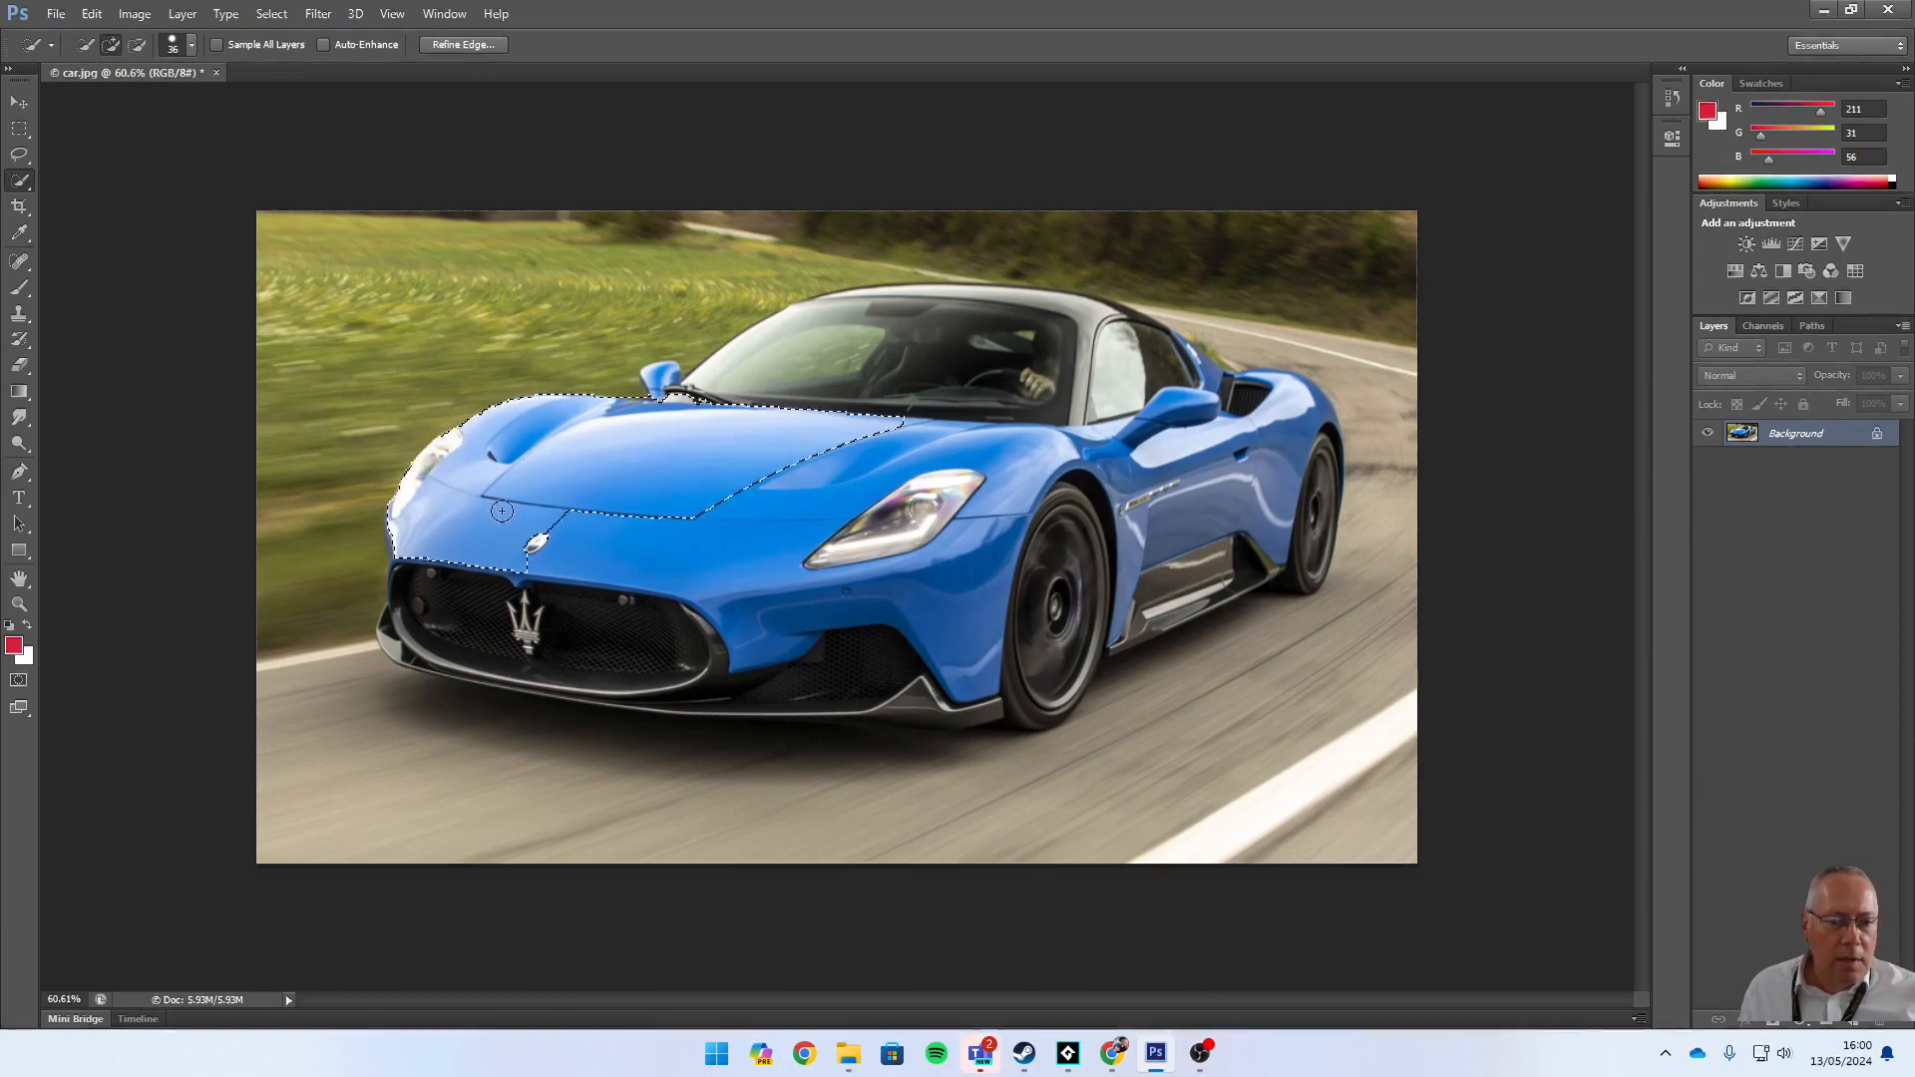
pyautogui.moveTo(503, 510); pyautogui.dragTo(728, 534)
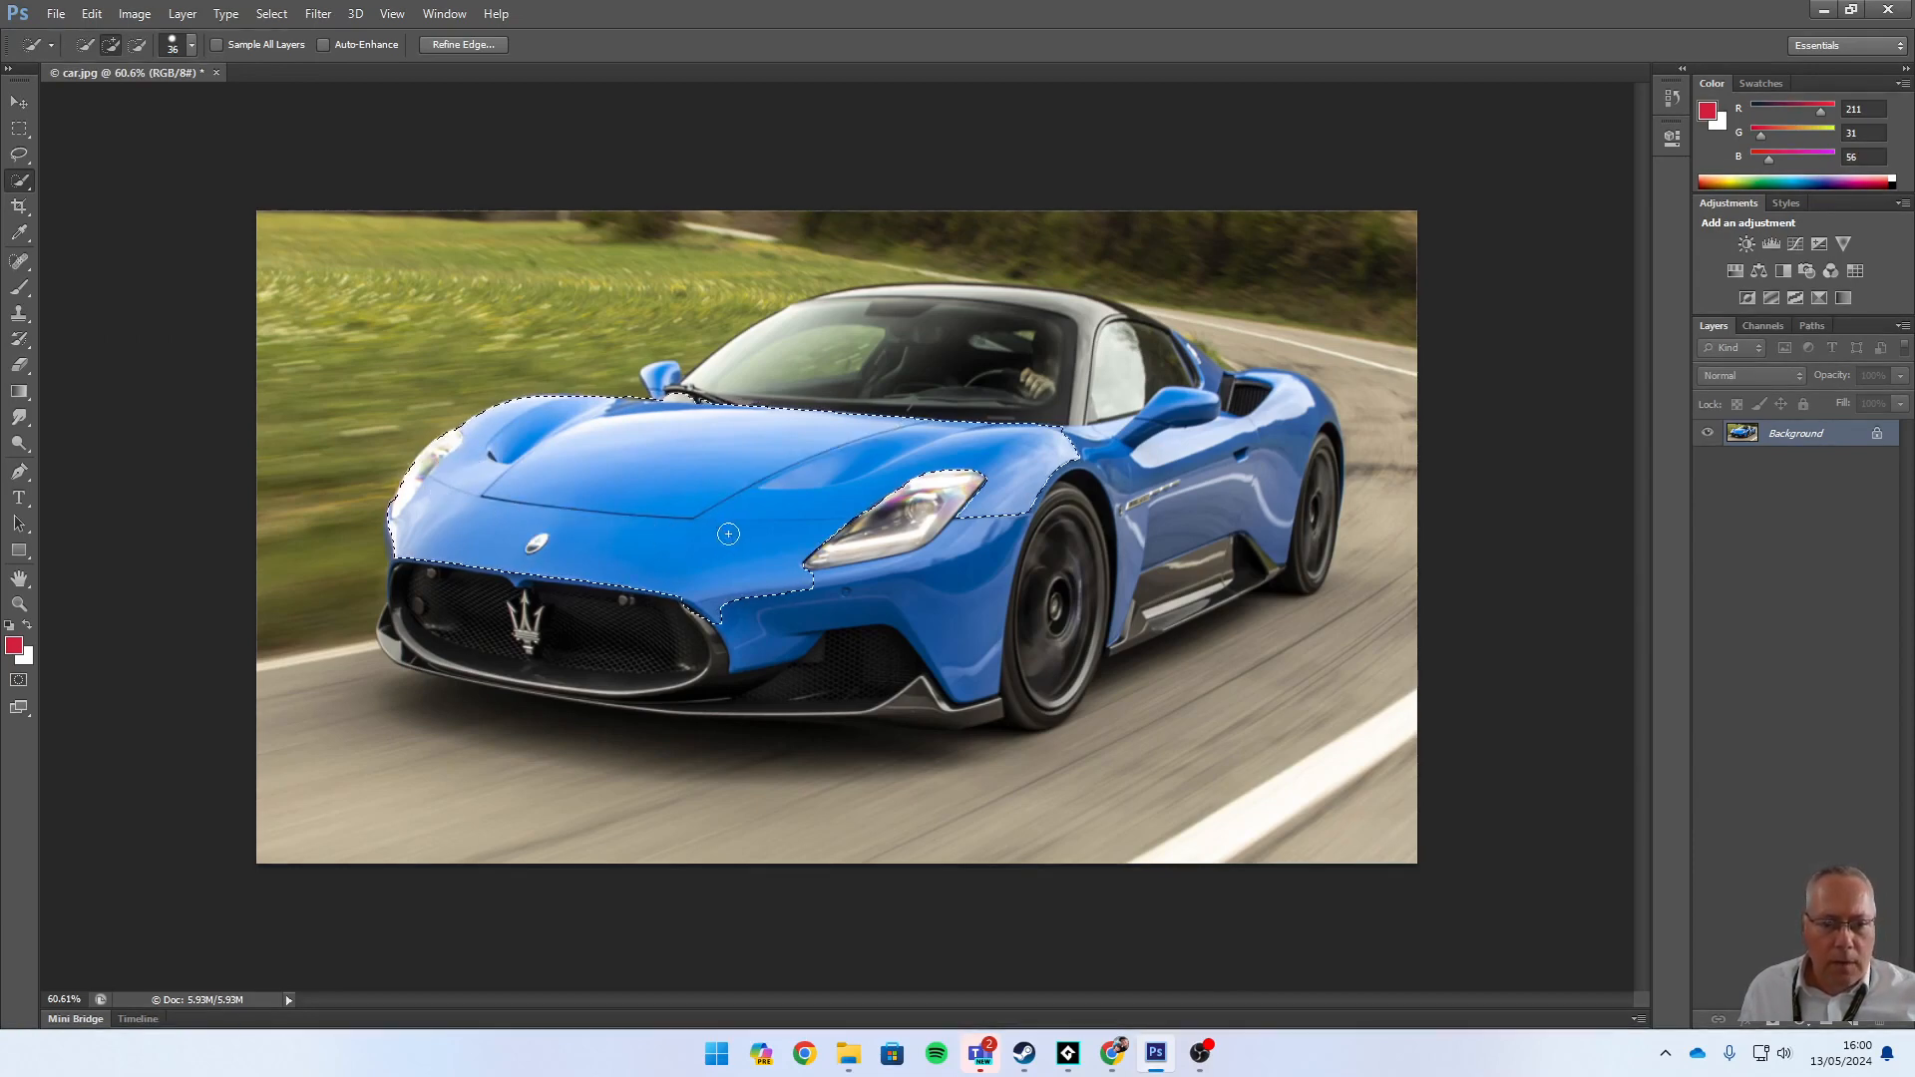
pyautogui.moveTo(405, 493)
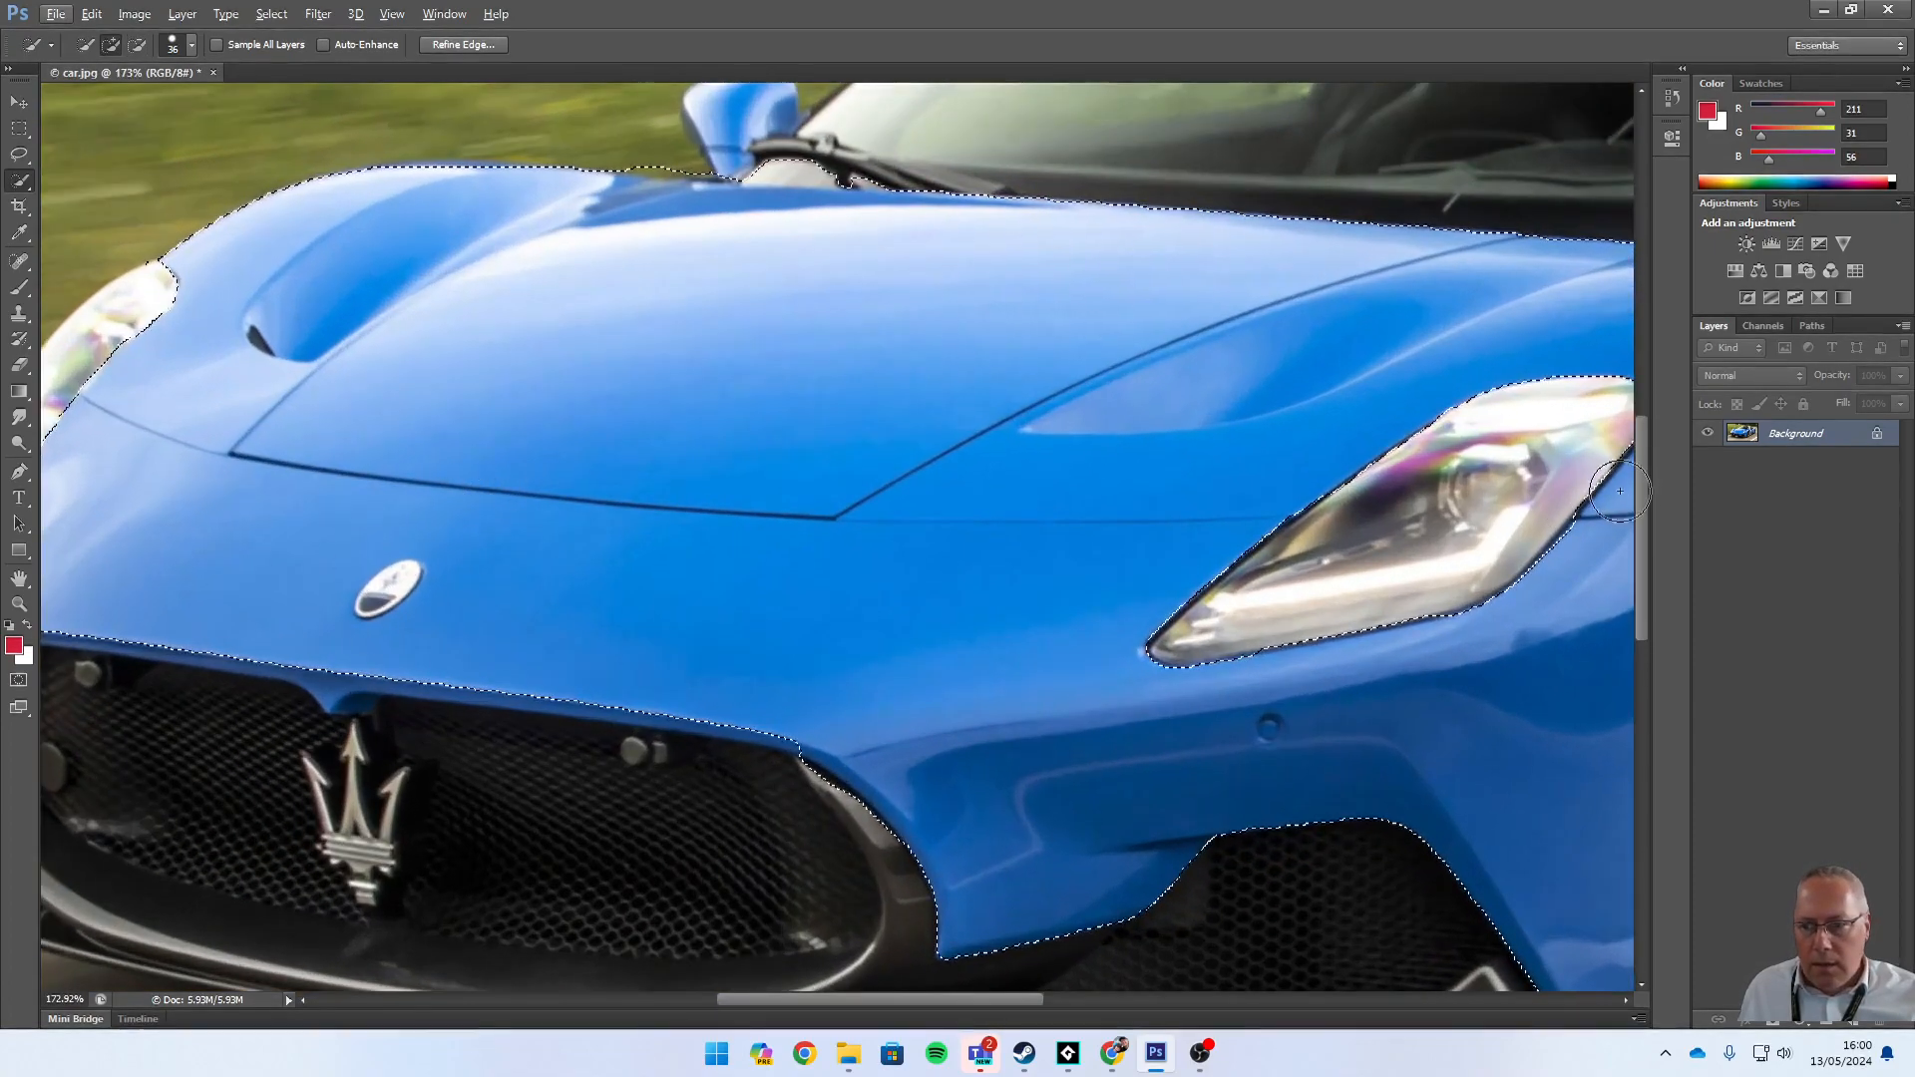
# - Zoom in to refine the selection edges around the headlight and grille
pyautogui.scroll(-3)
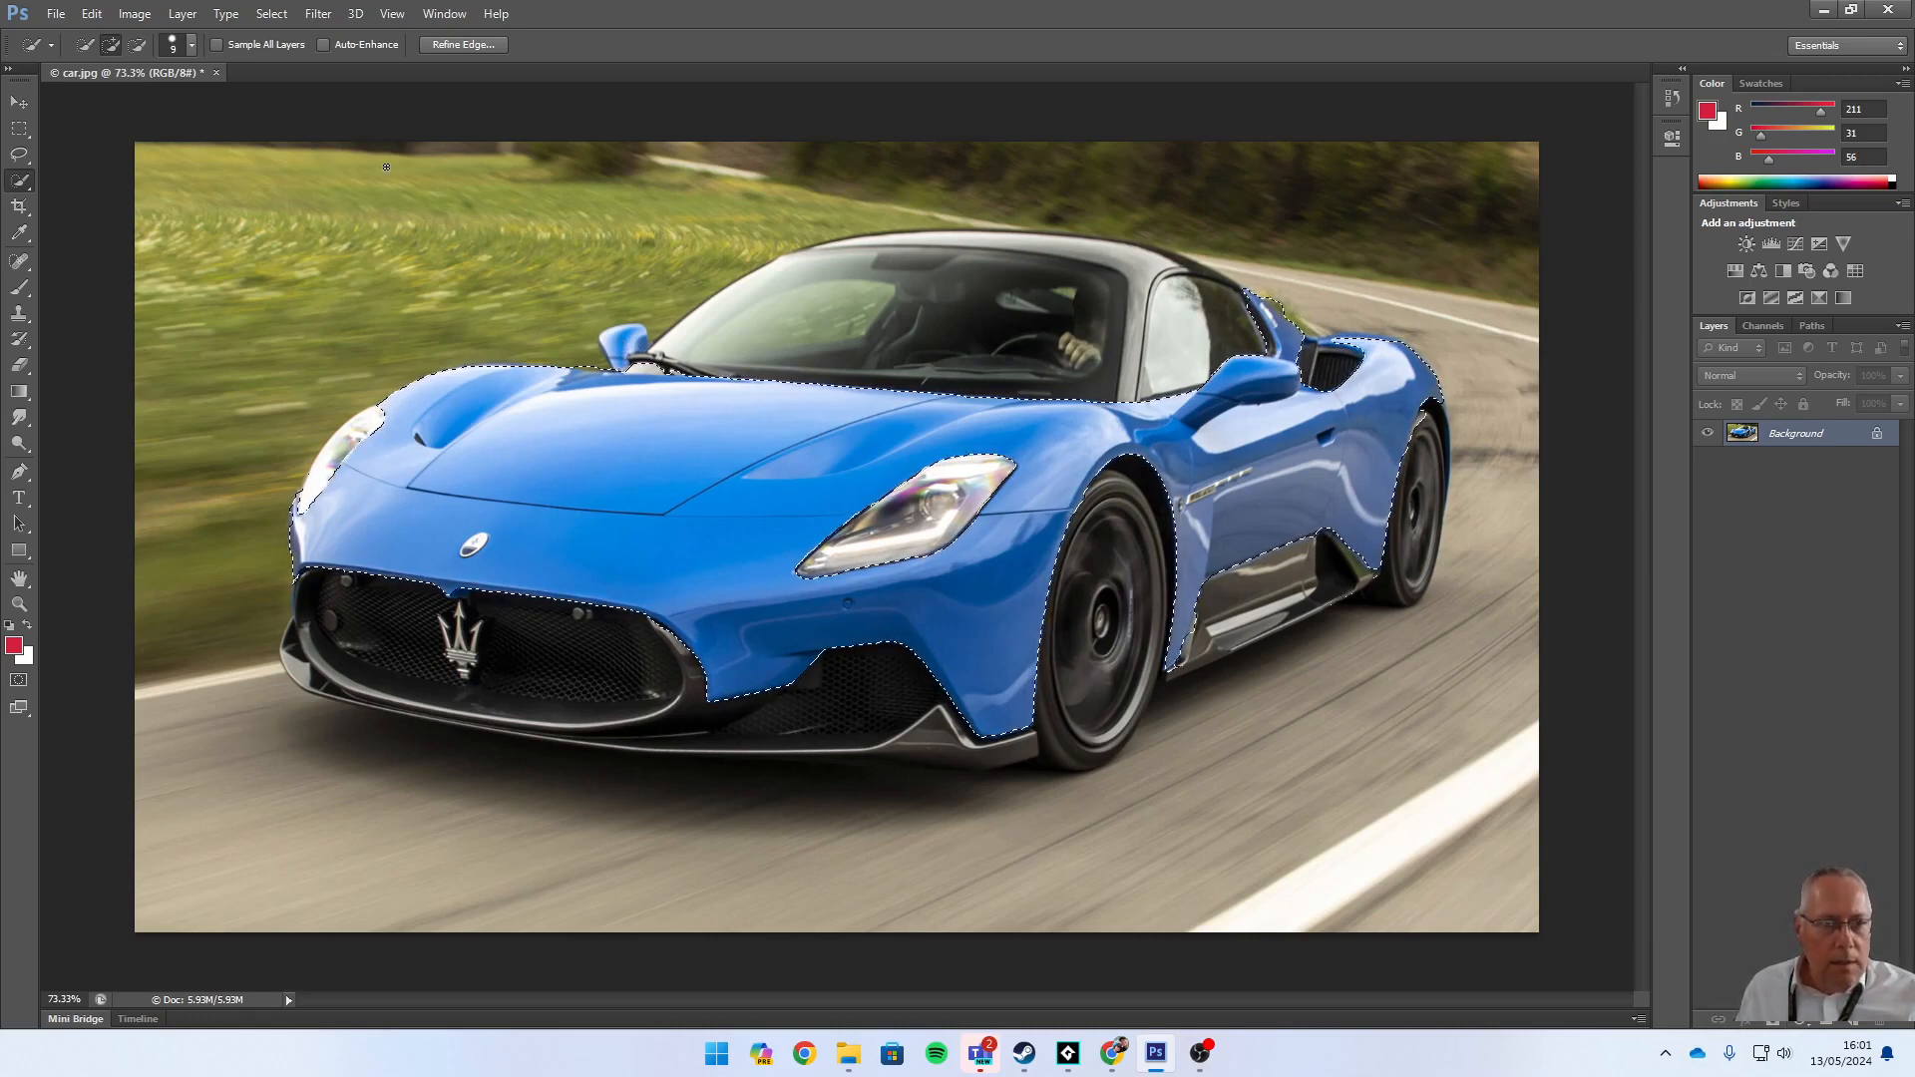
# - Add a Hue/Saturation adjustment layer masked to the selected blue bodywork
pyautogui.click(190, 46)
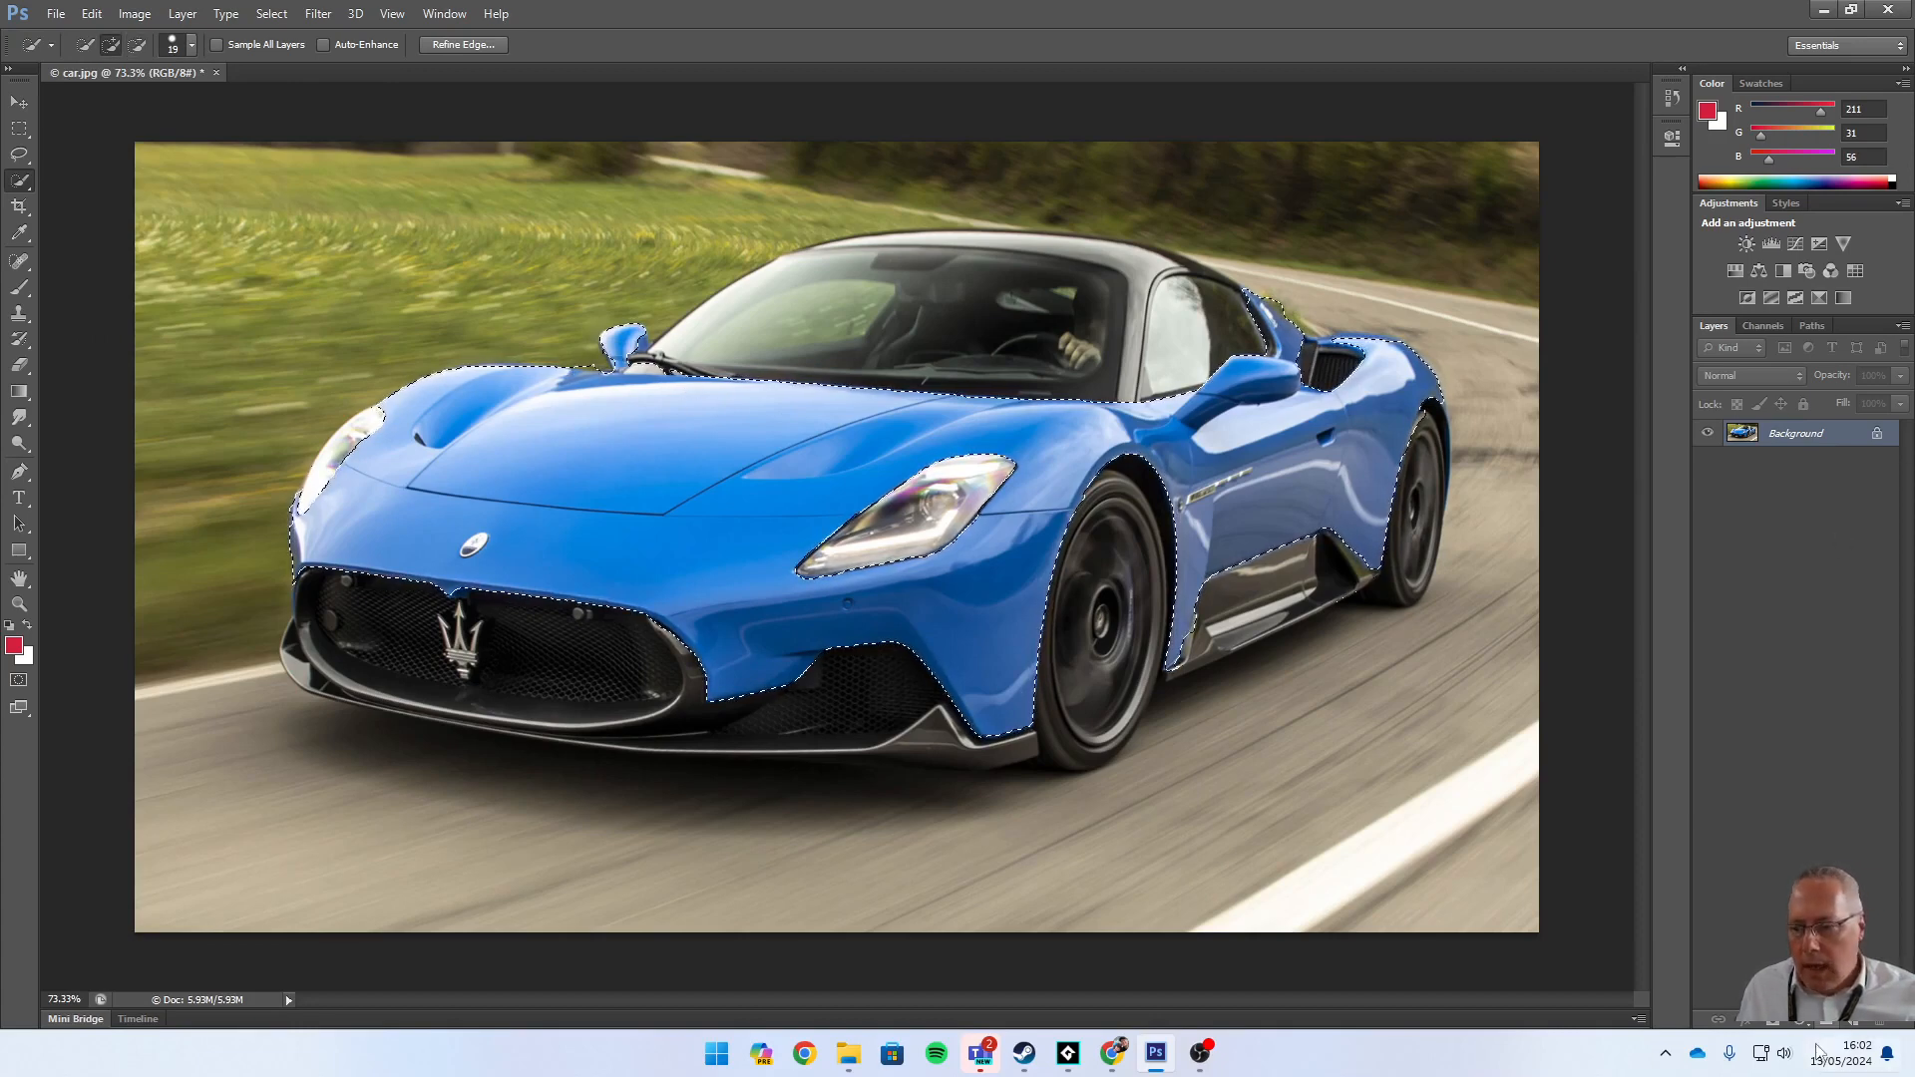
pyautogui.click(1745, 243)
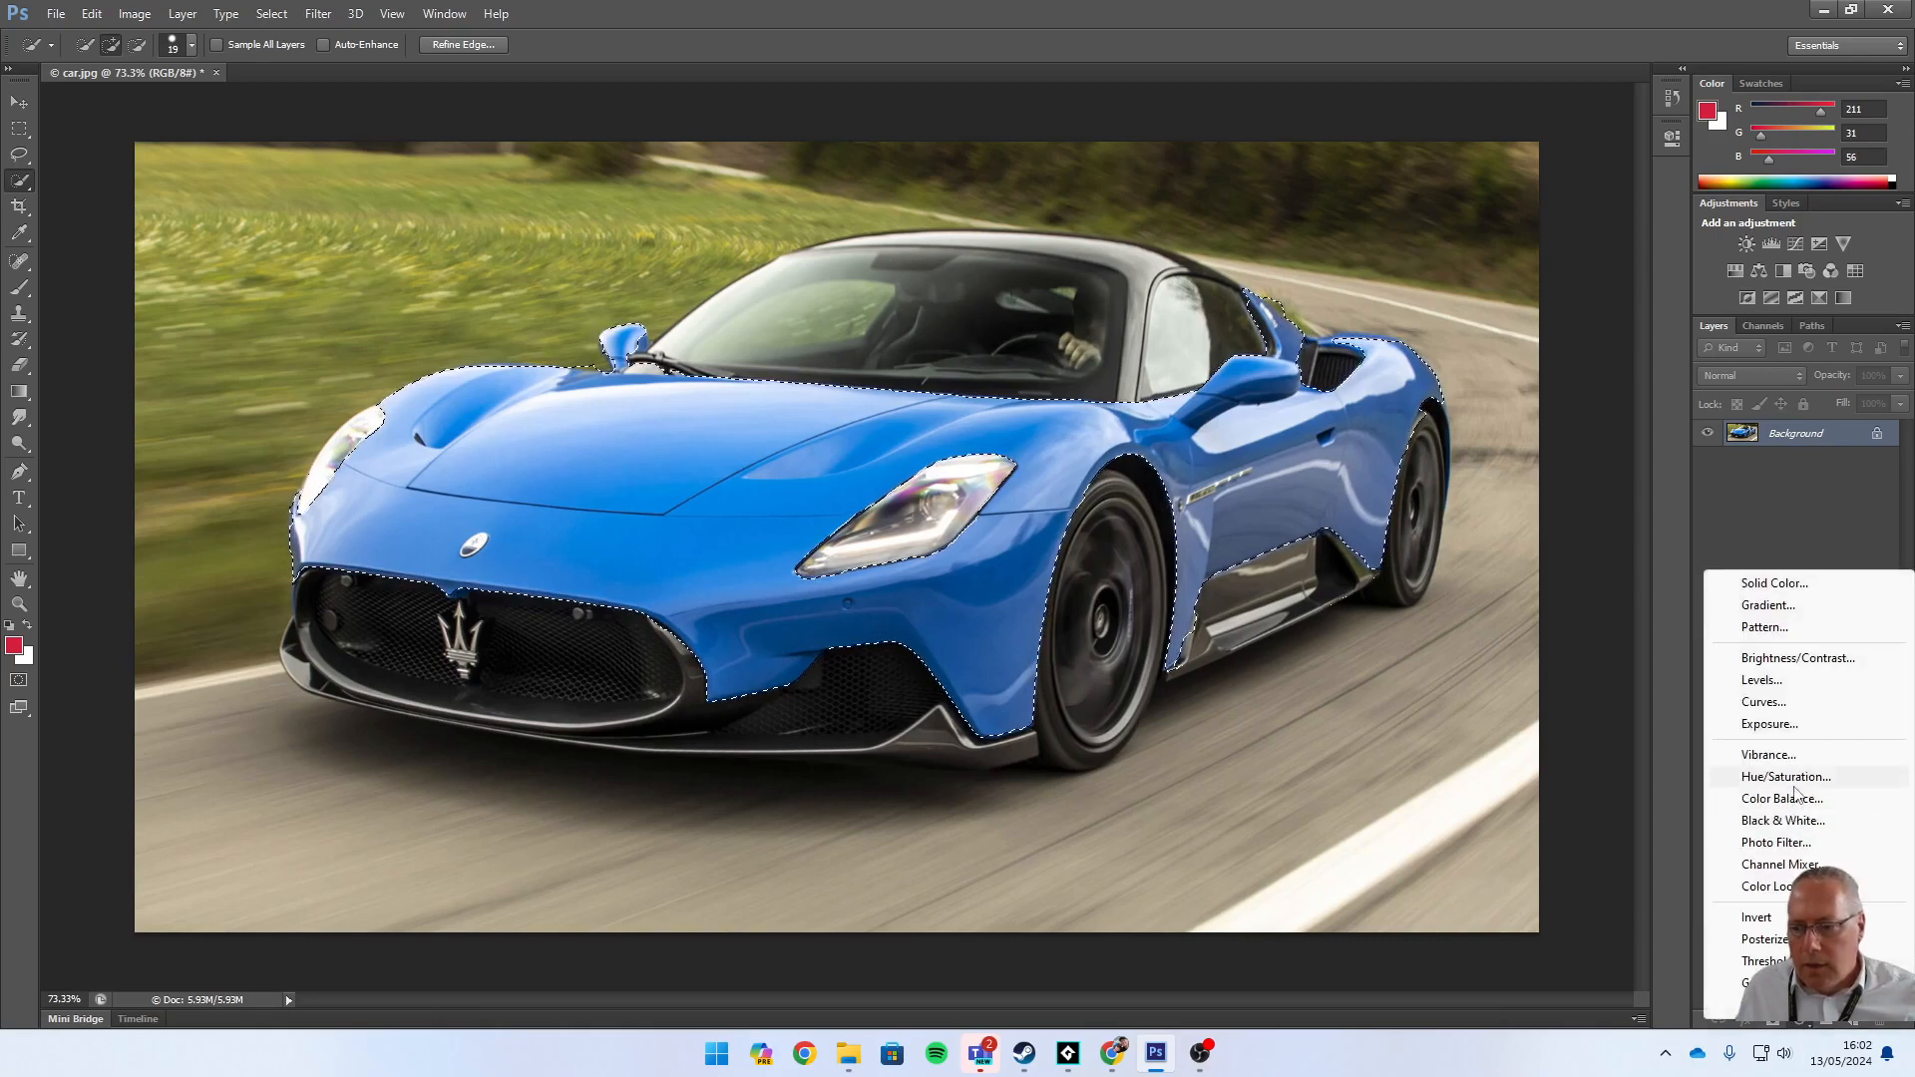
pyautogui.click(1786, 776)
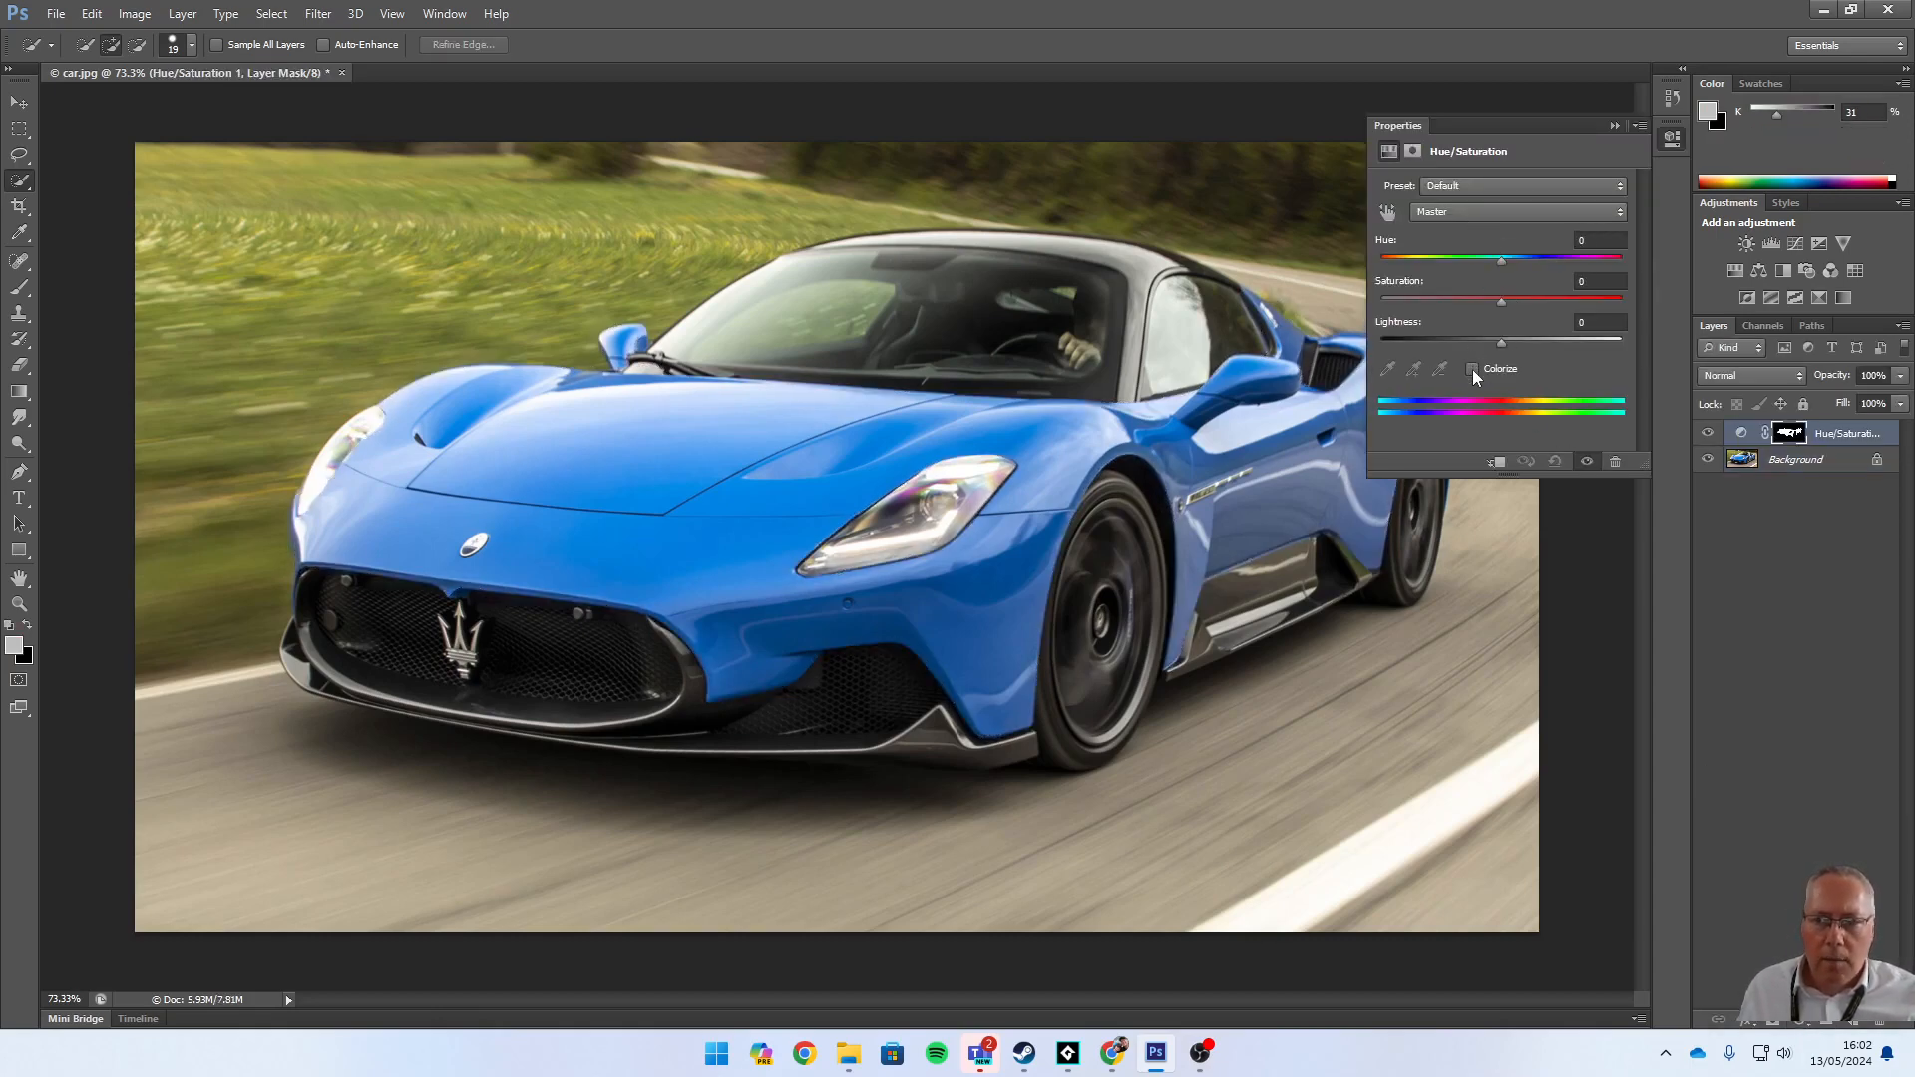
# - Enable Colorize and settle the bodywork on hue 231, saturation 39 for a violet-blue tint
pyautogui.click(1474, 367)
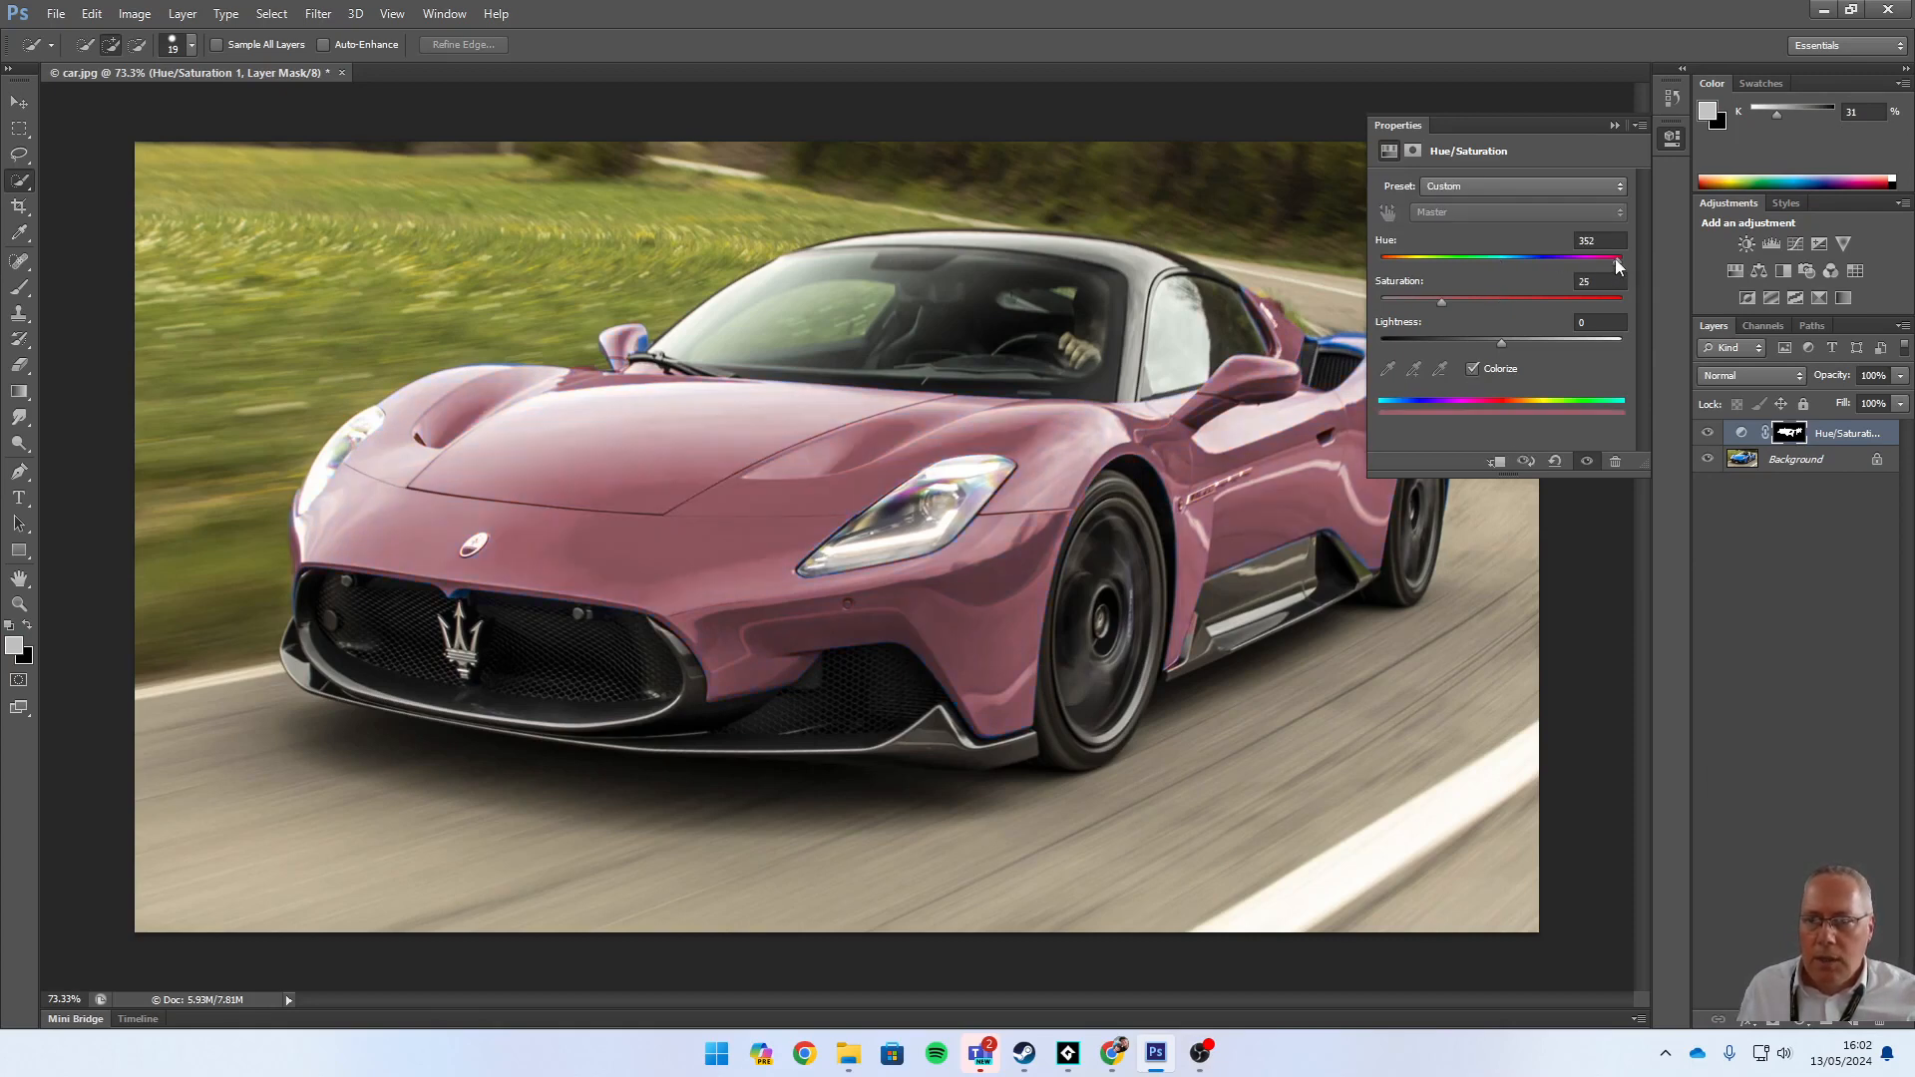
pyautogui.moveTo(1613, 257); pyautogui.dragTo(1500, 257)
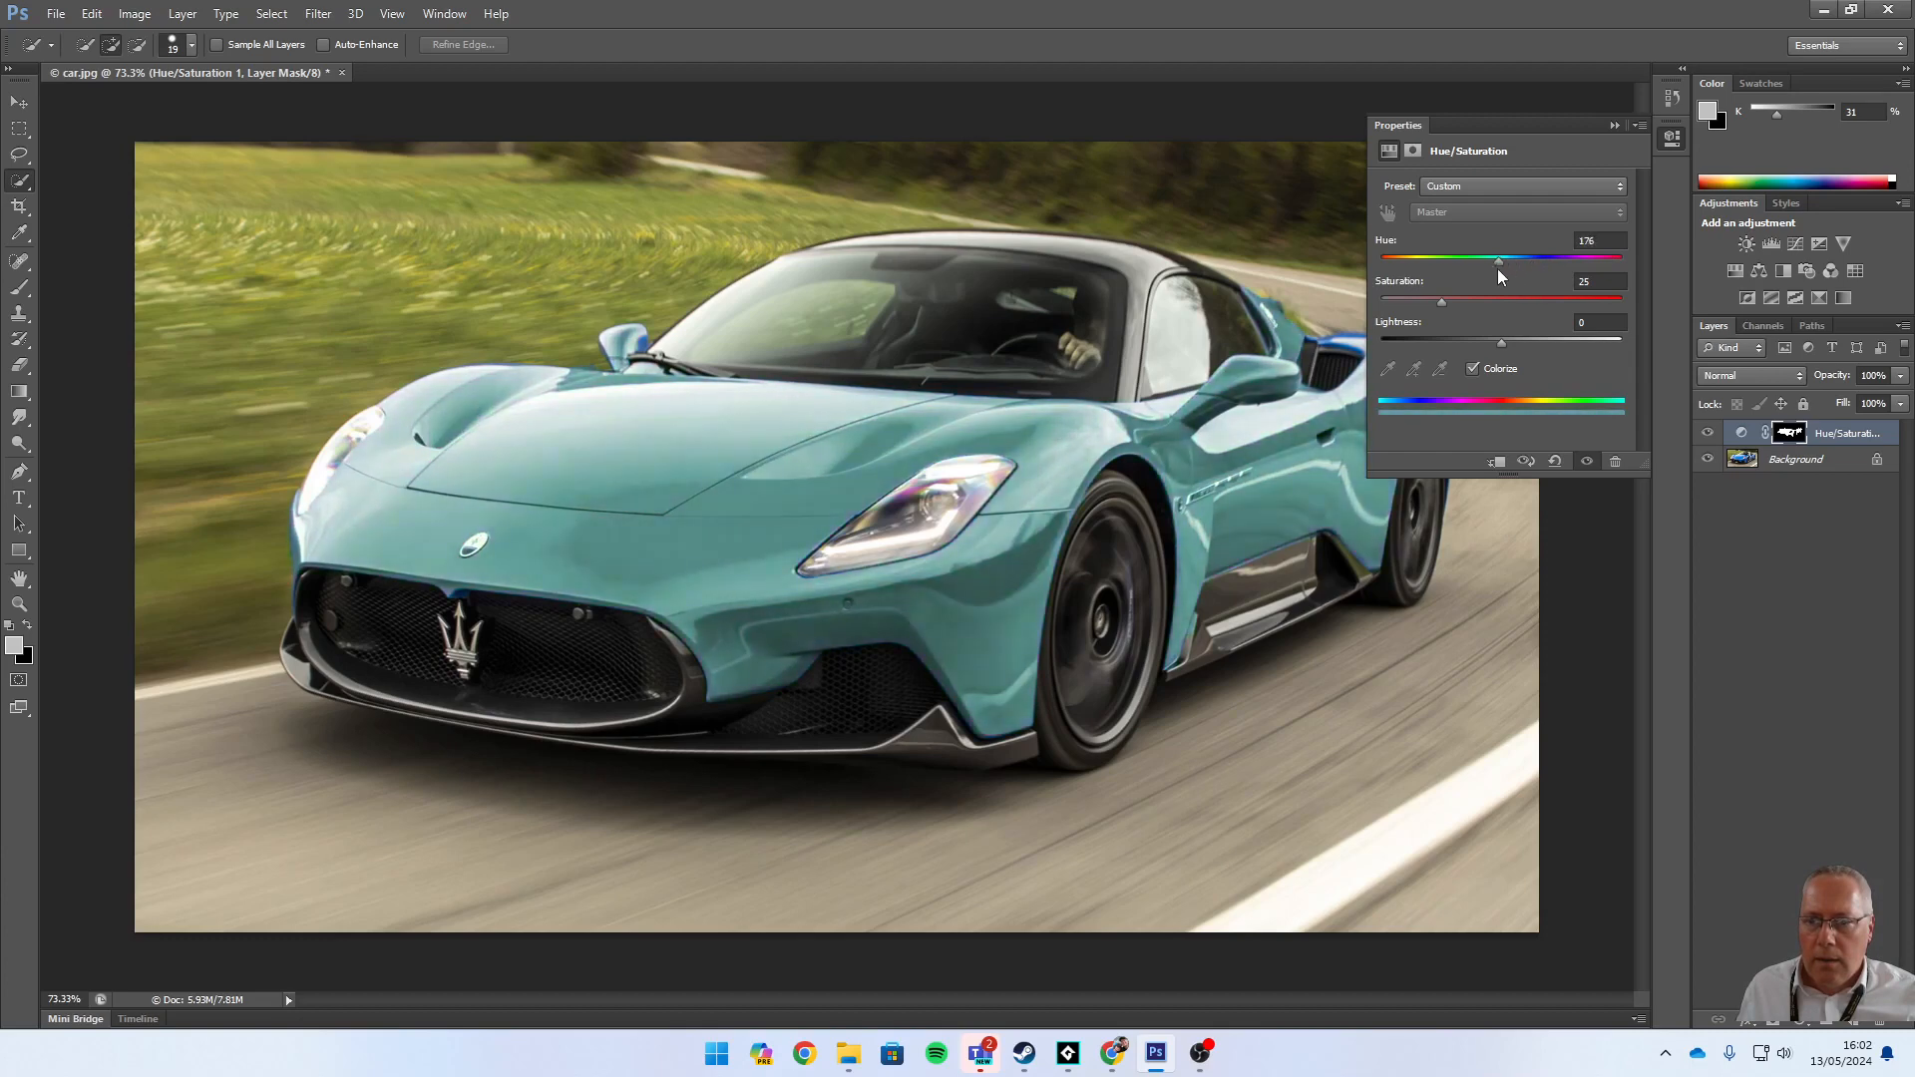
pyautogui.moveTo(1500, 258); pyautogui.dragTo(1478, 257)
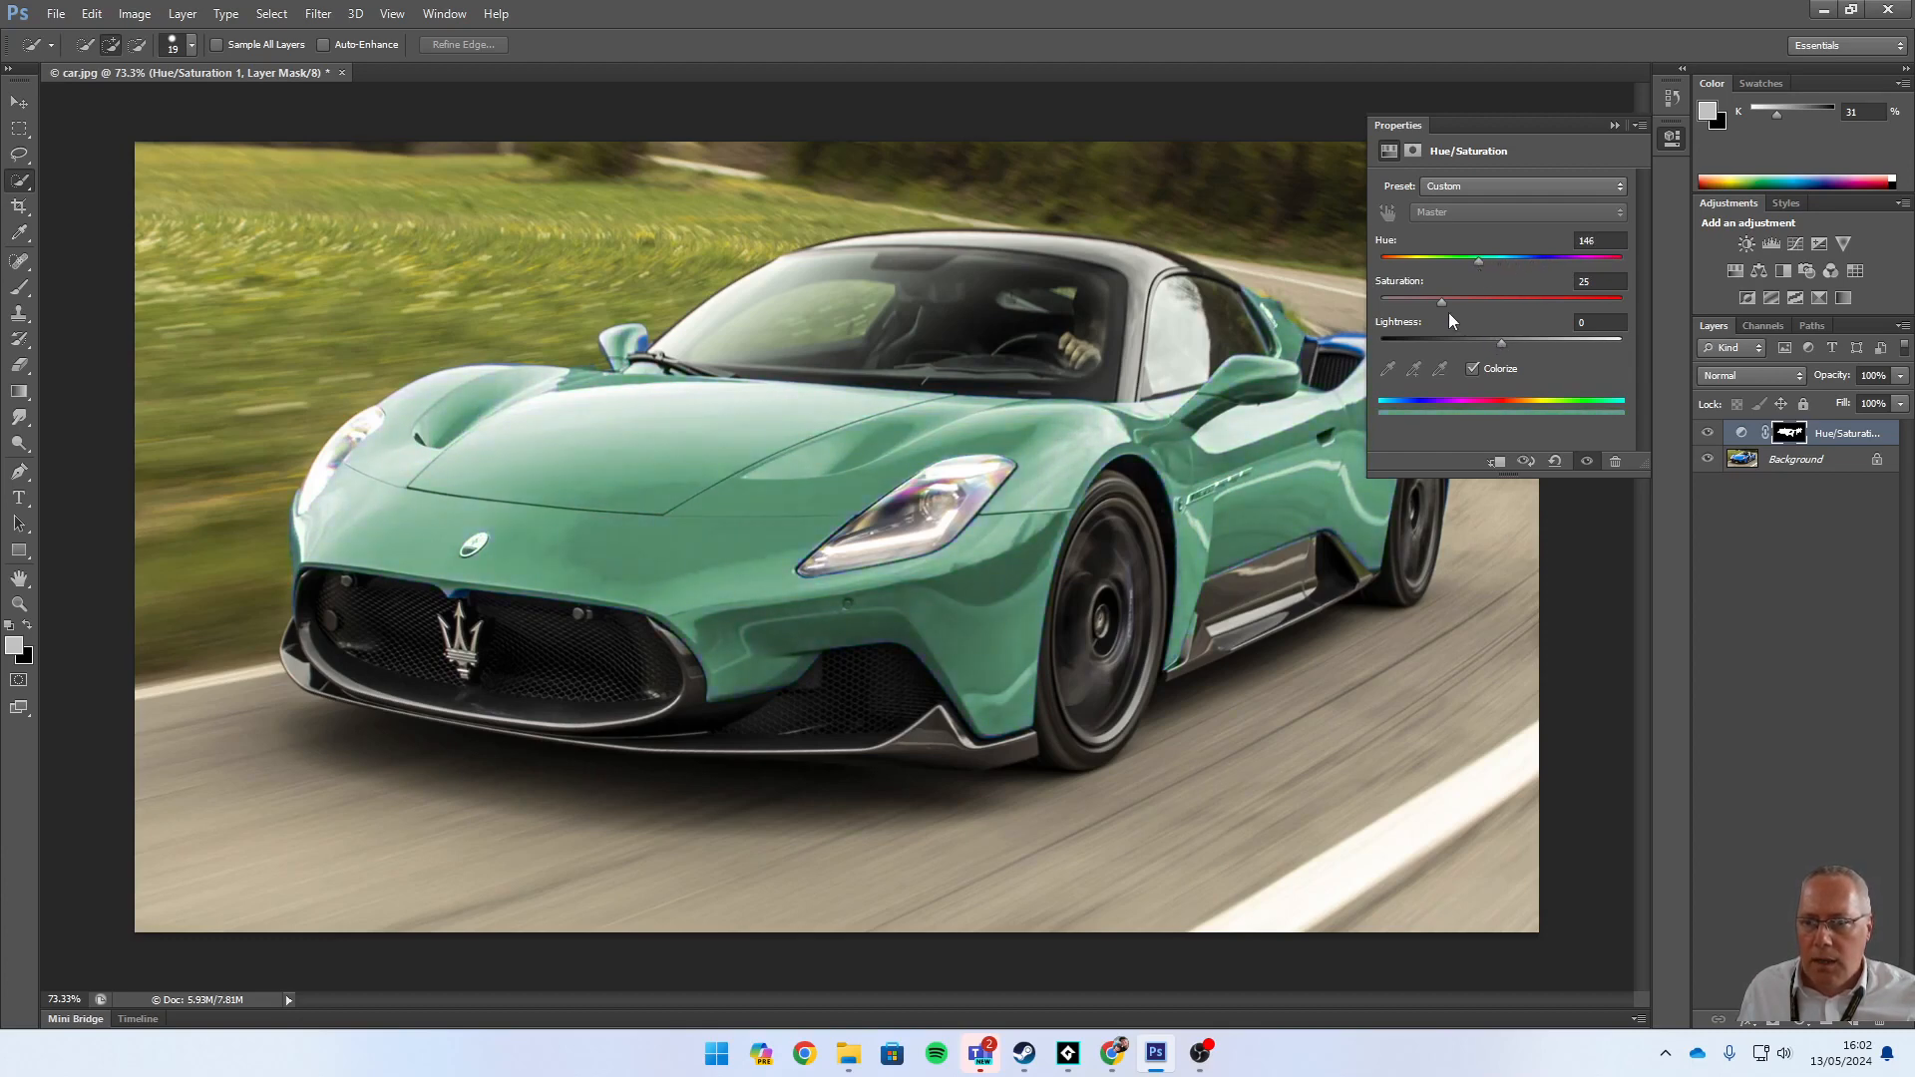
pyautogui.moveTo(1440, 301); pyautogui.dragTo(1530, 301)
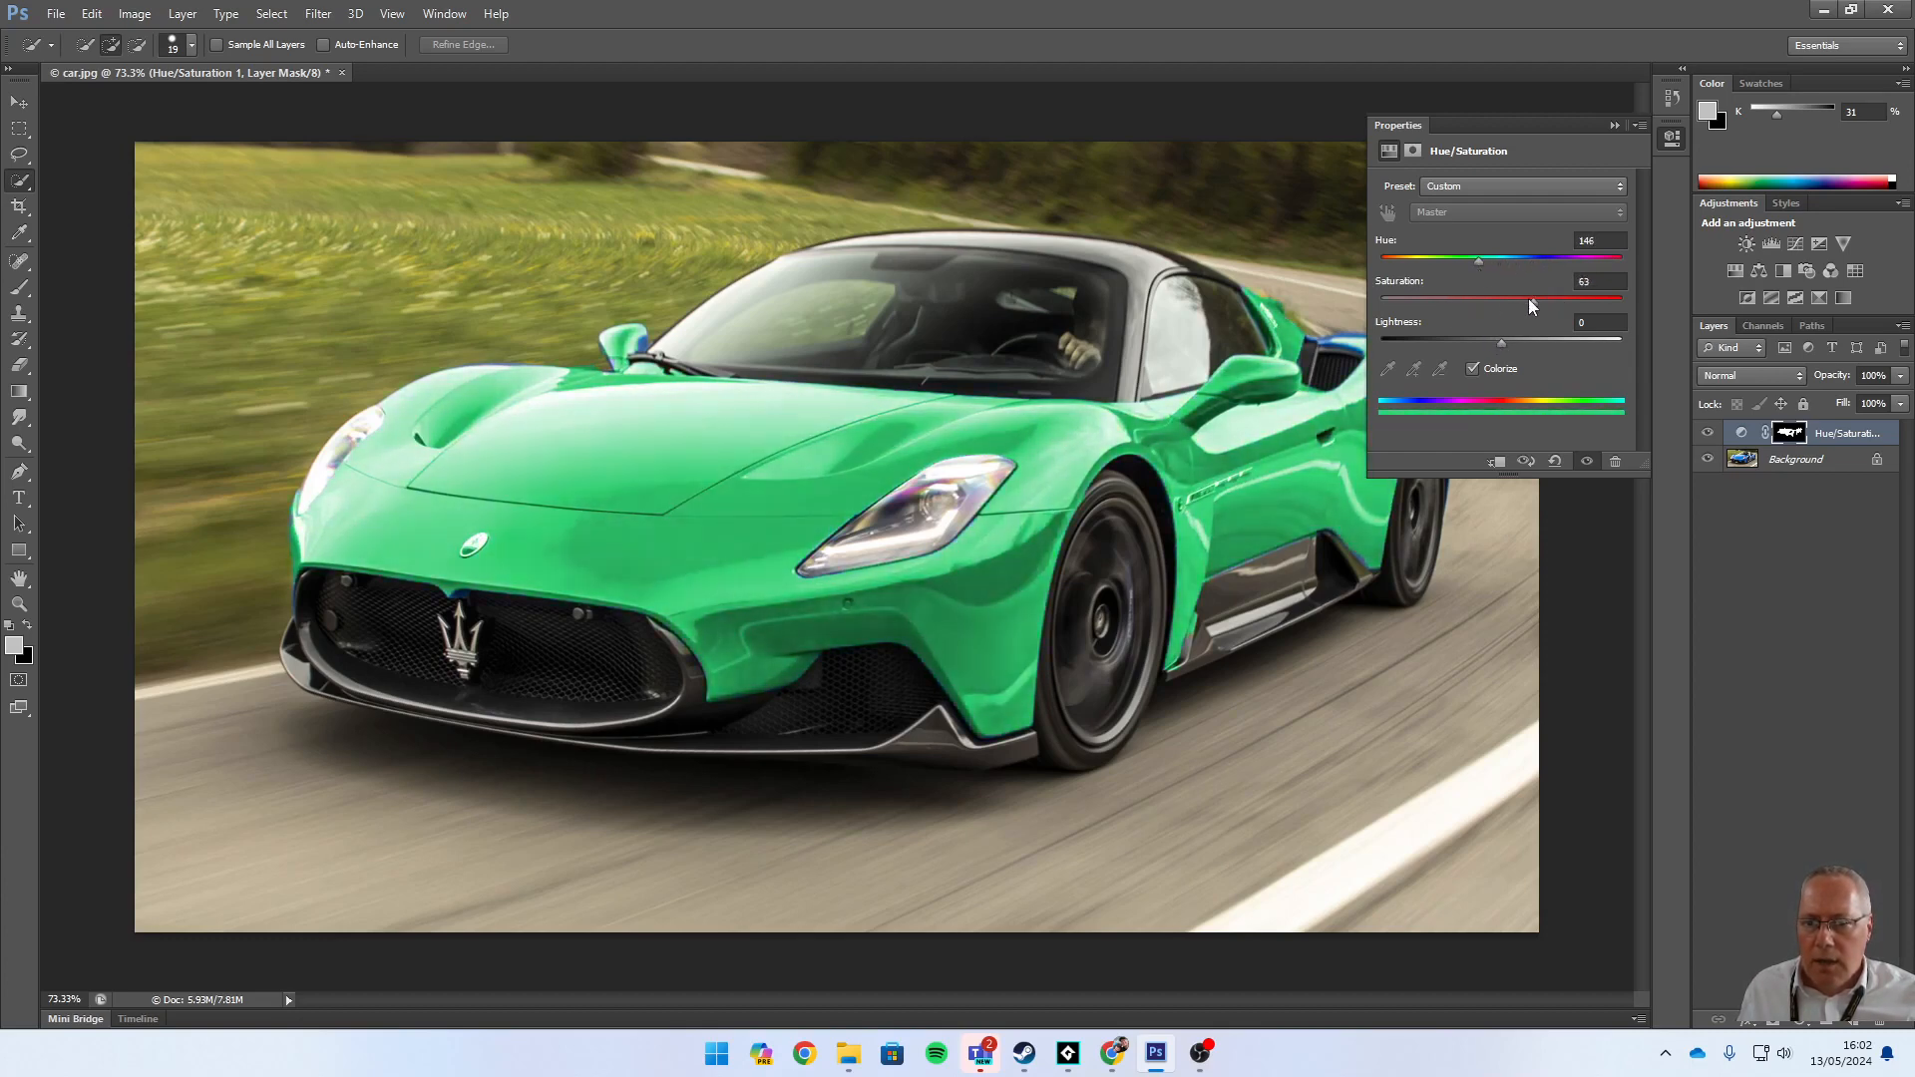
pyautogui.moveTo(1530, 299); pyautogui.dragTo(1472, 299)
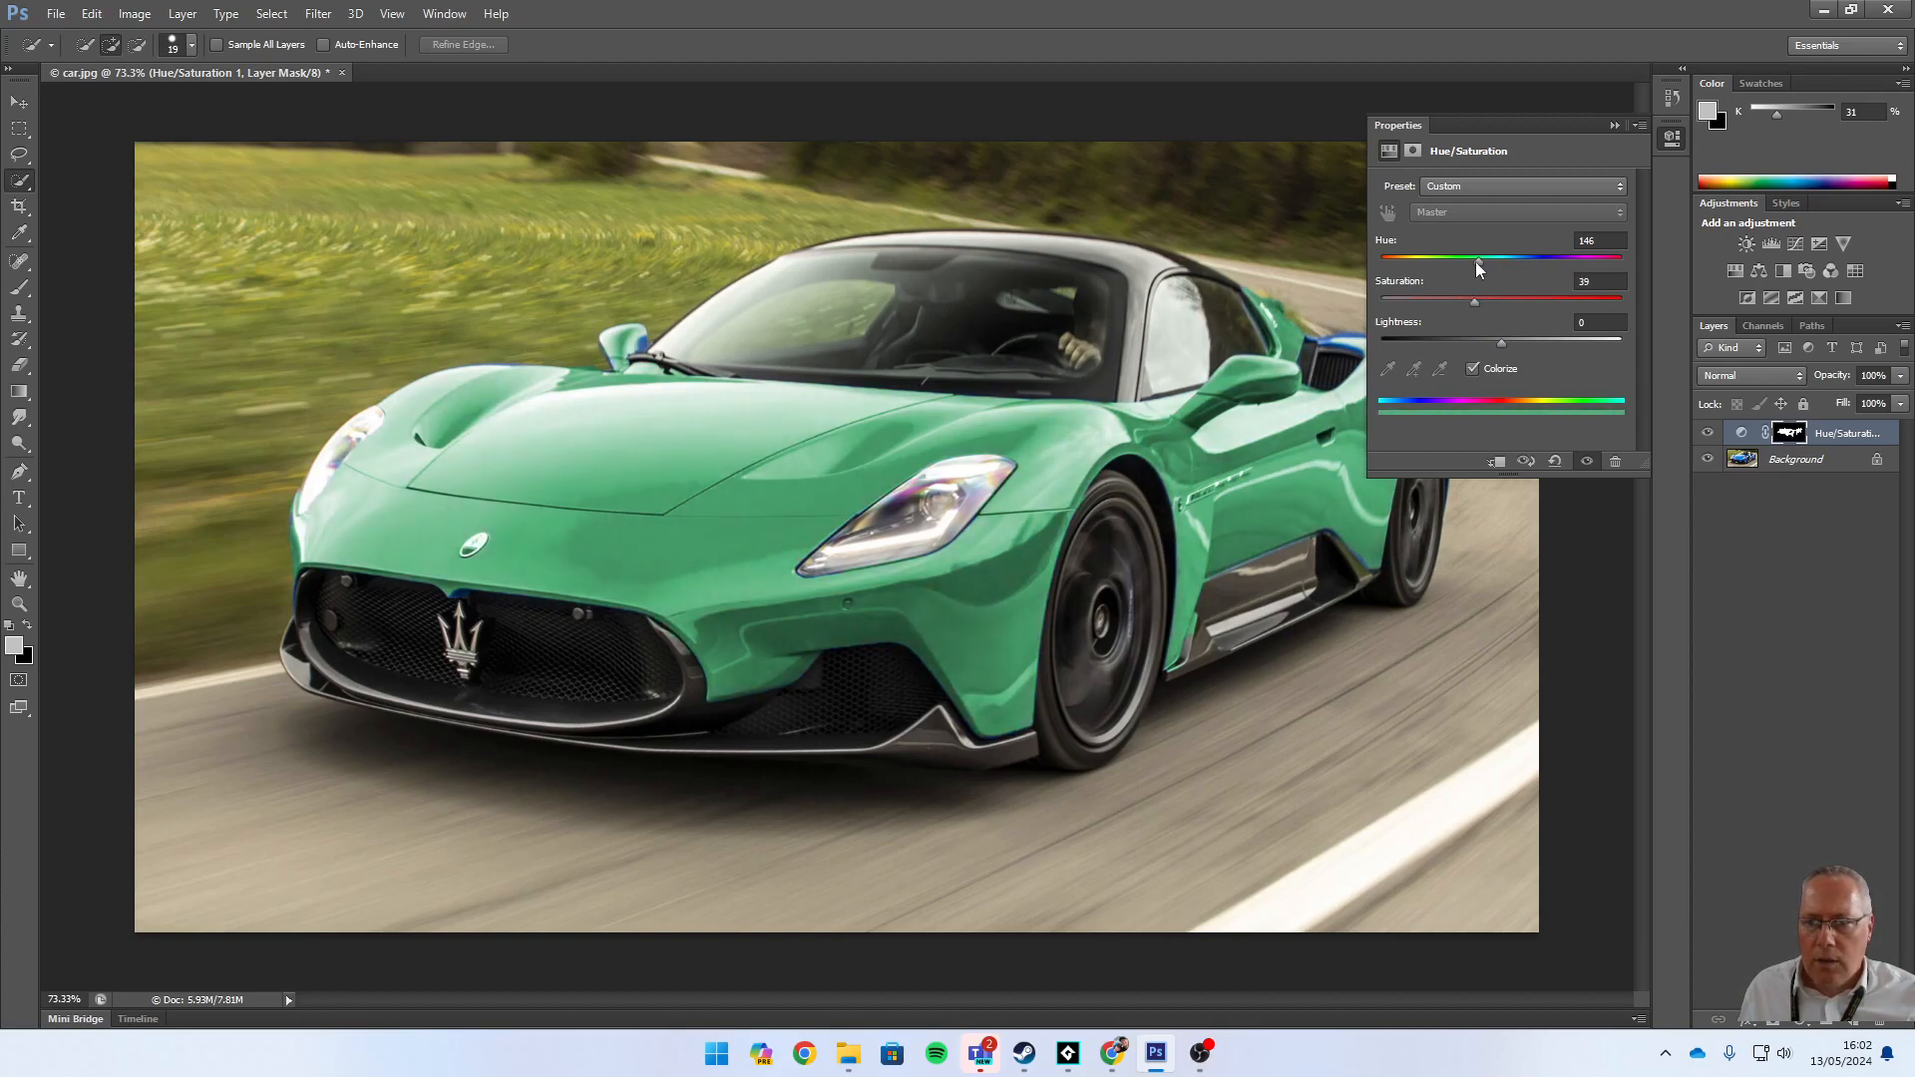
pyautogui.moveTo(1478, 257); pyautogui.dragTo(1536, 257)
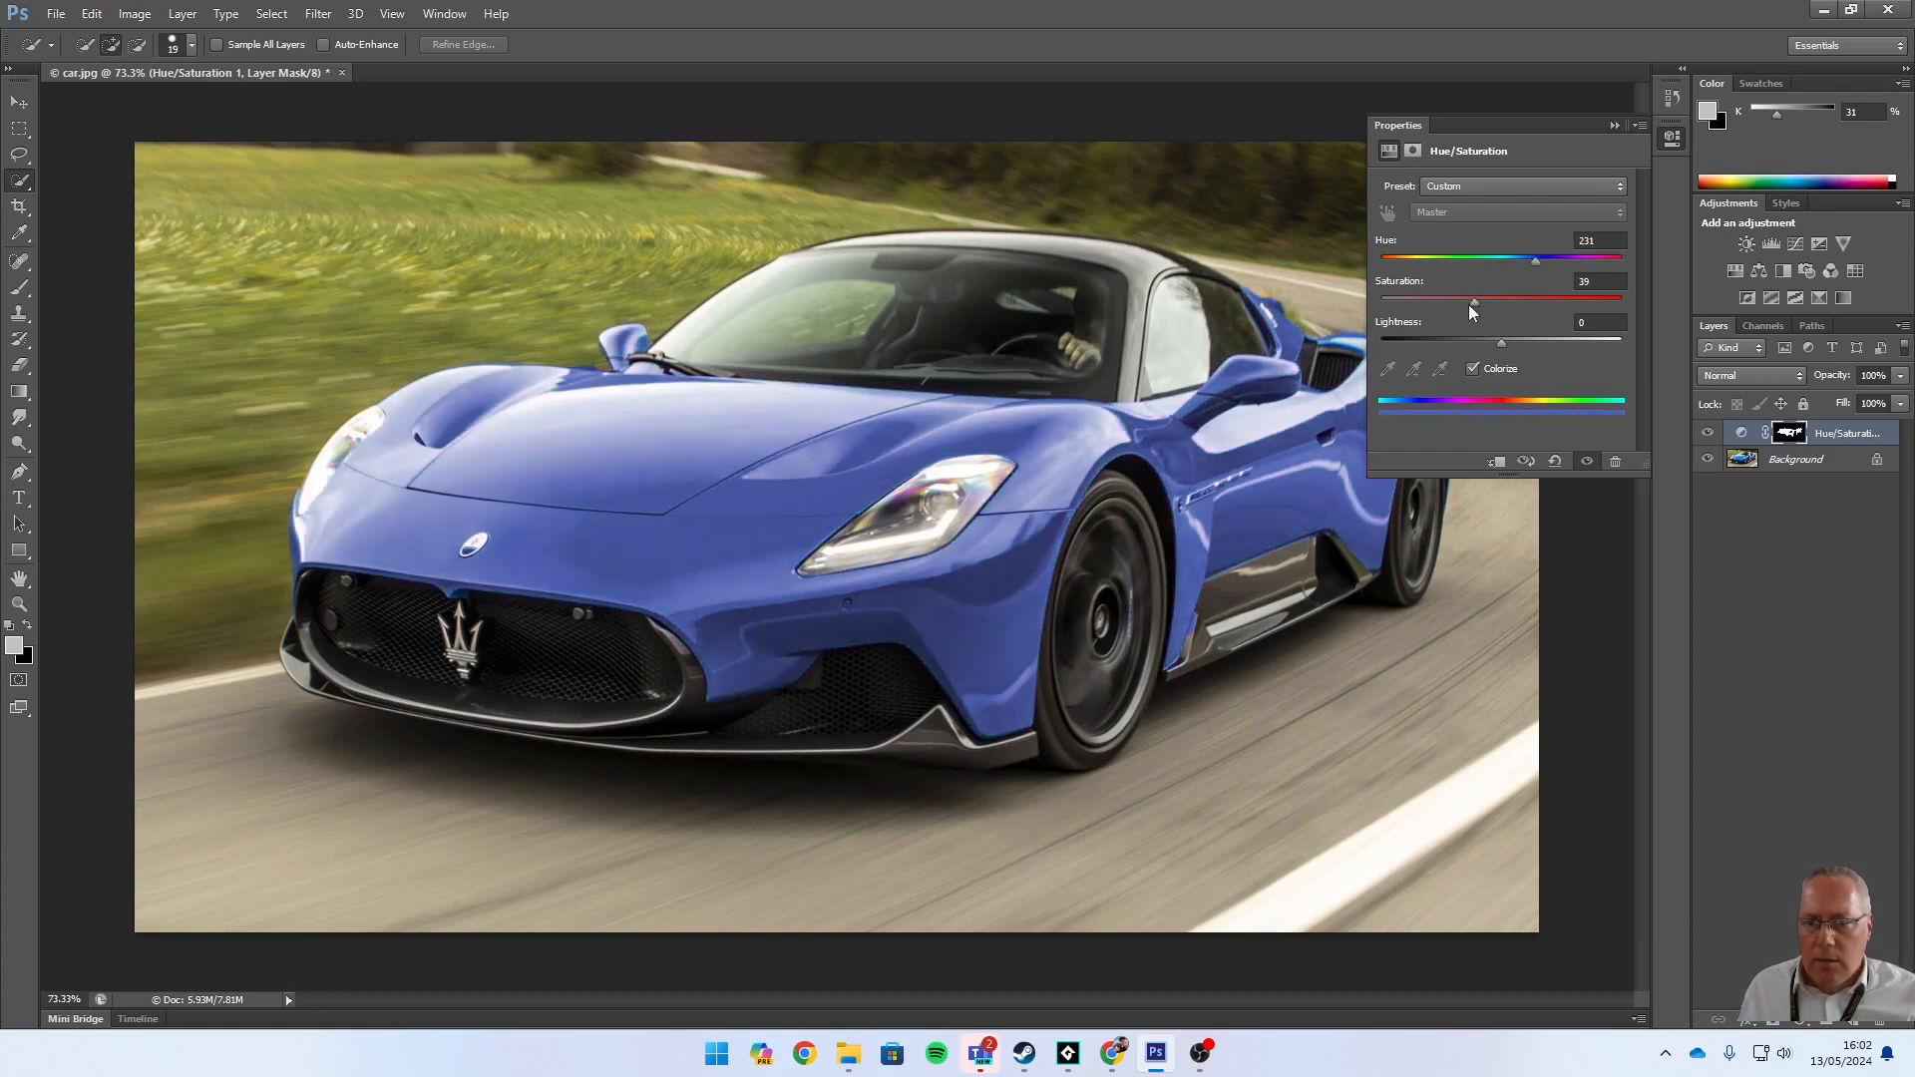
pyautogui.moveTo(1353, 419)
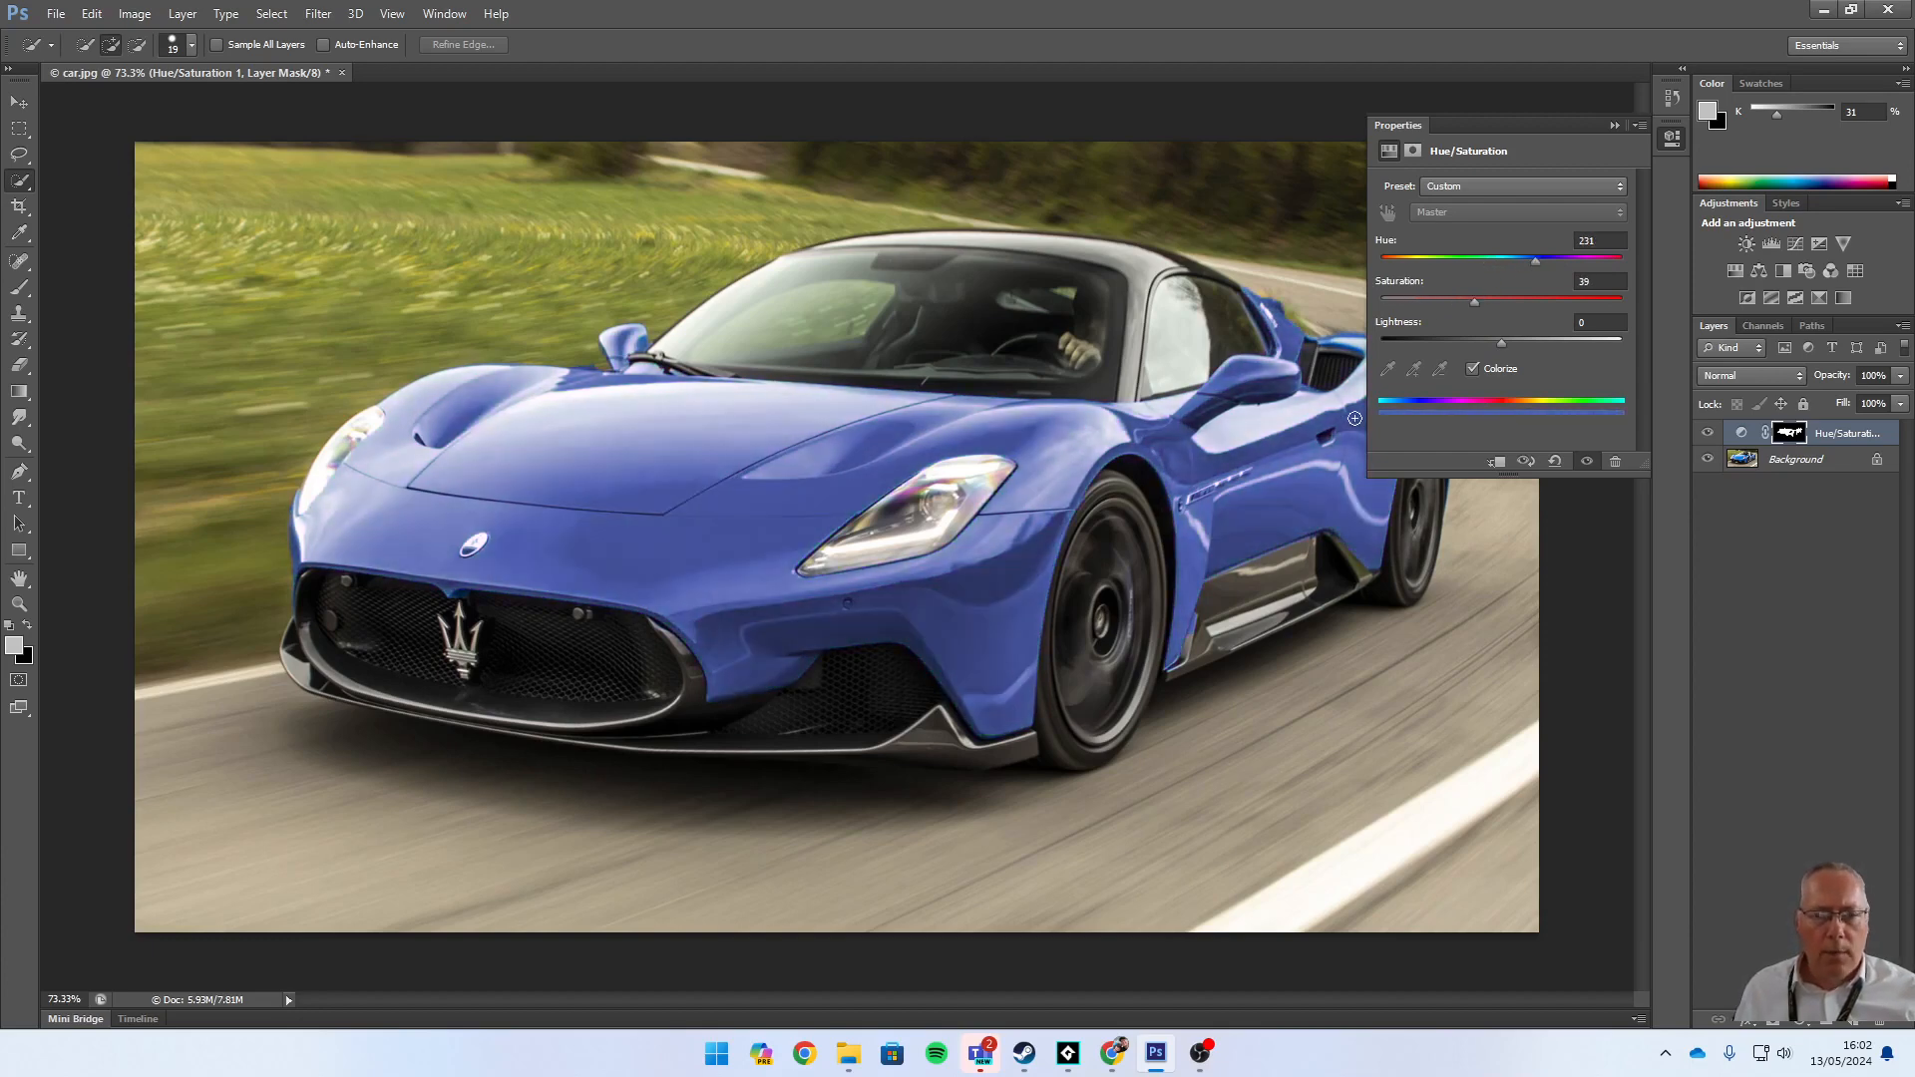